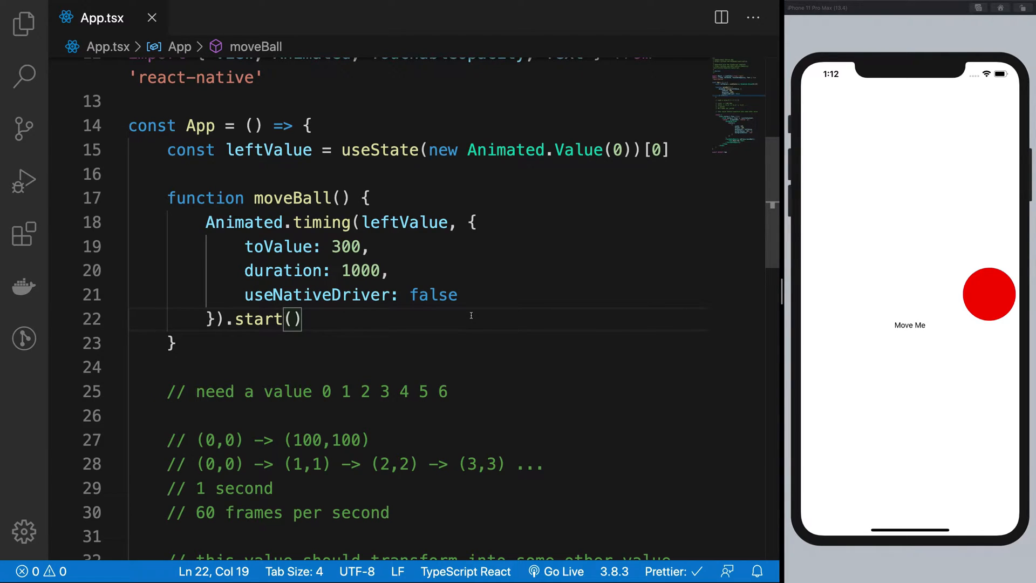
Step: Below moveBall, add comments '// How is the animation actually played on the screen?' and '// 1. Computations = JS thread'
double_click(316, 295)
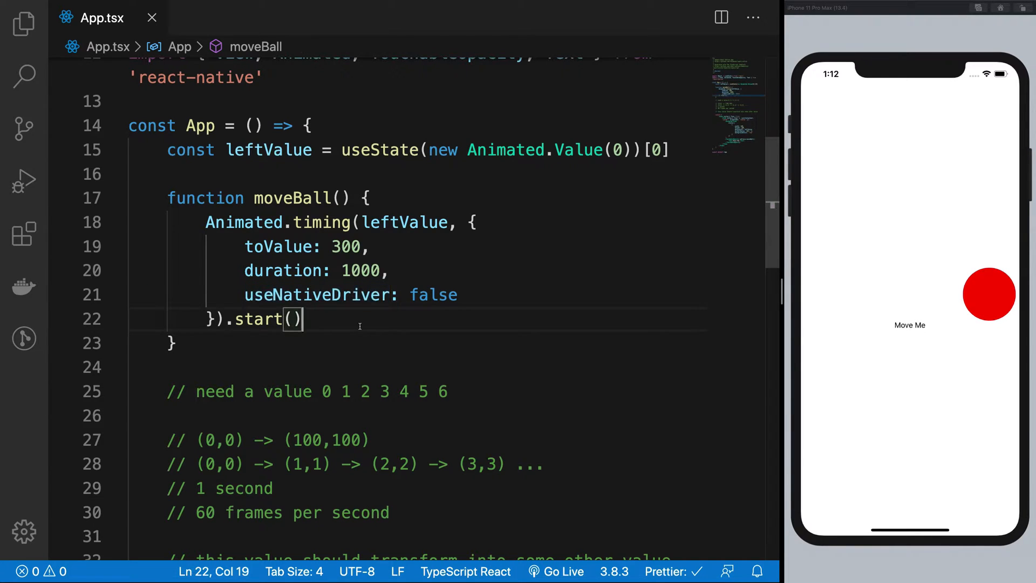
double_click(316, 294)
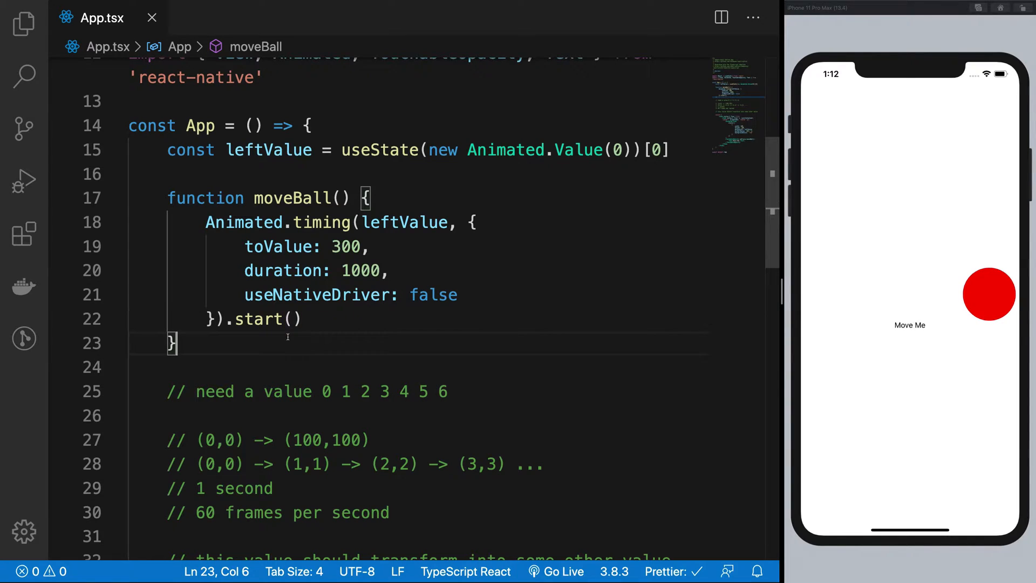
text(// How is the animation a)
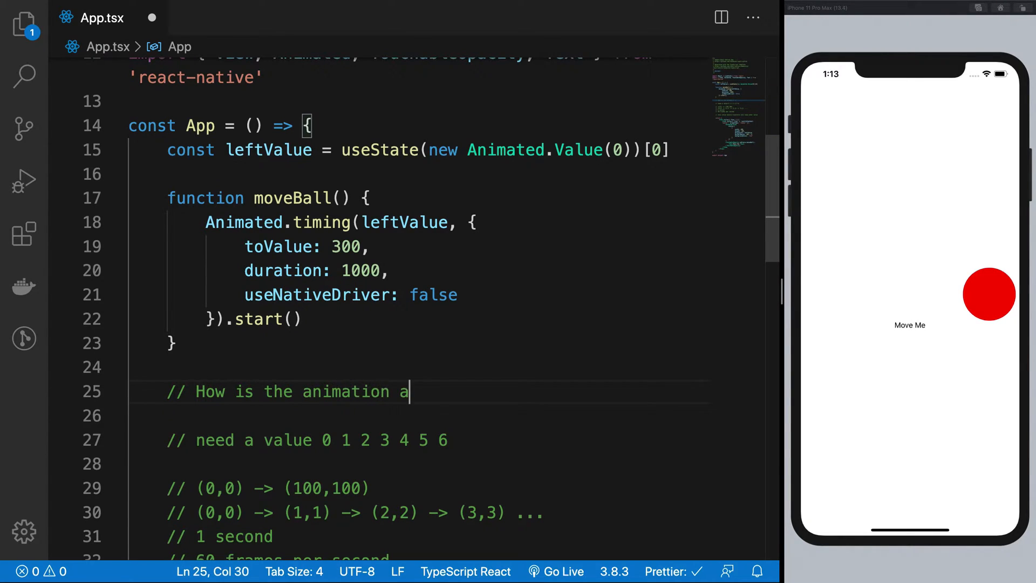
text(ctually played on the screen?)
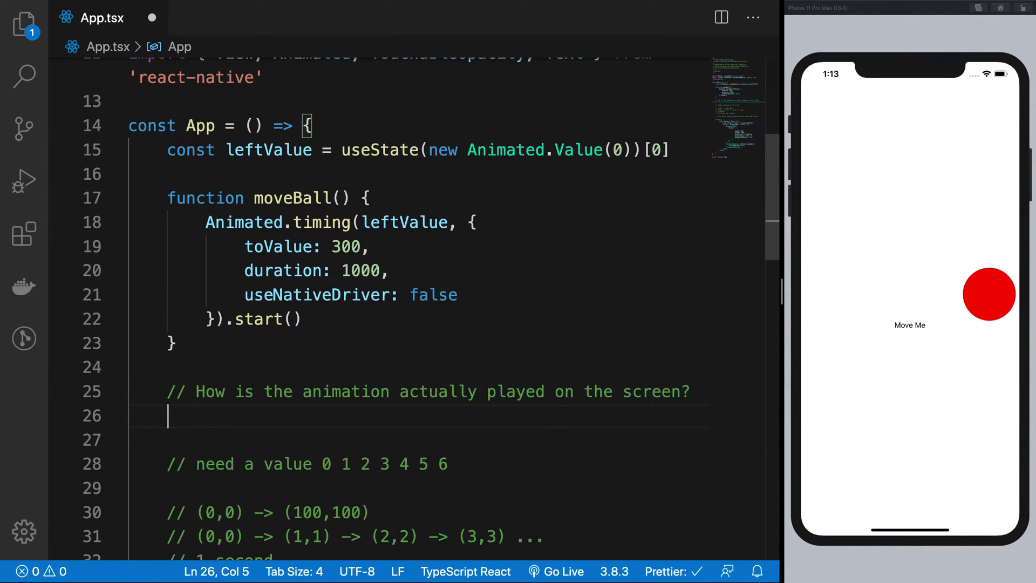
text(// 1.)
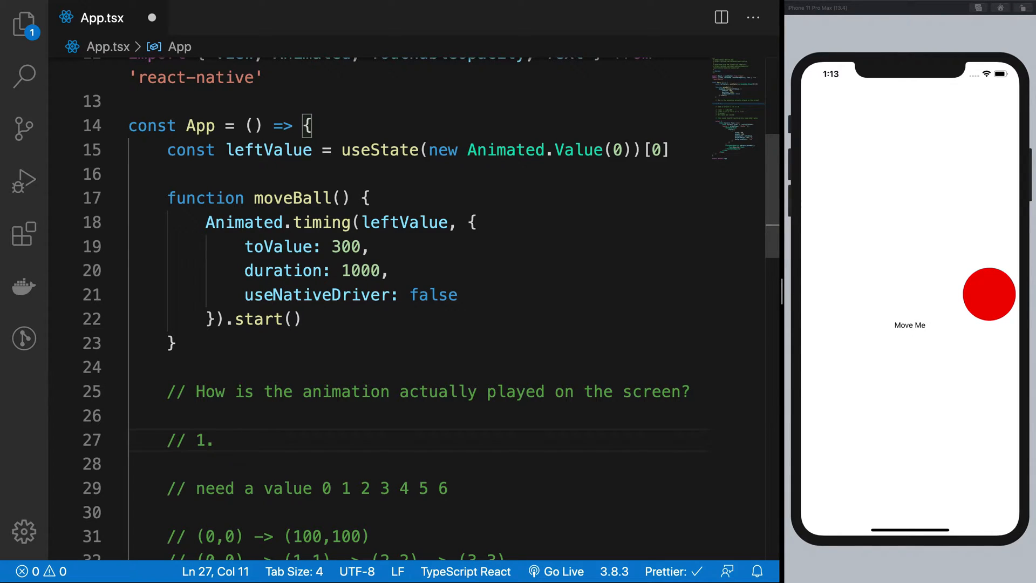
text(Computations = JS thread)
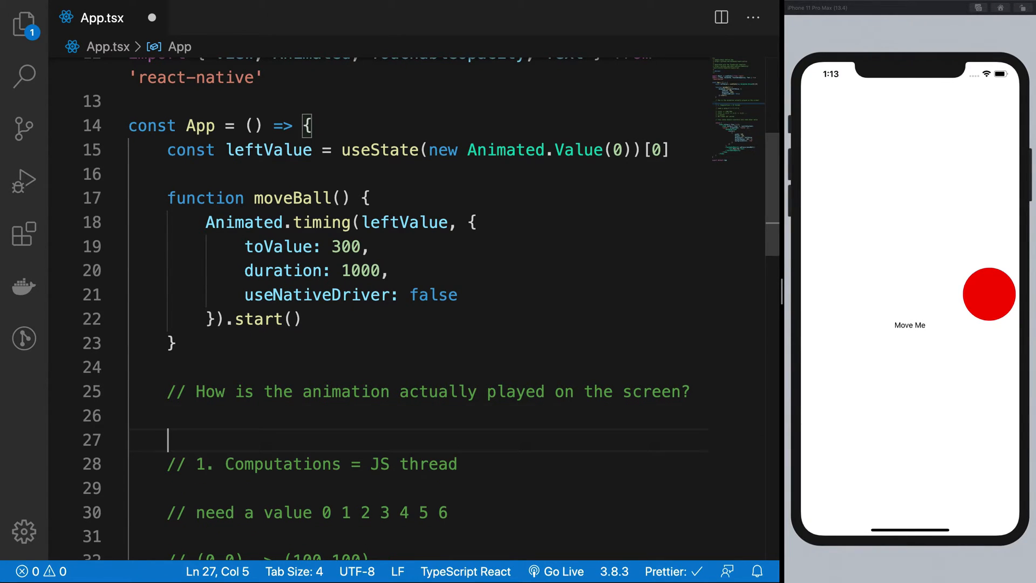
Step: Add the comment line '// RN -> UI thread (main) ; JS thread (JavaScript runs)'
text(//)
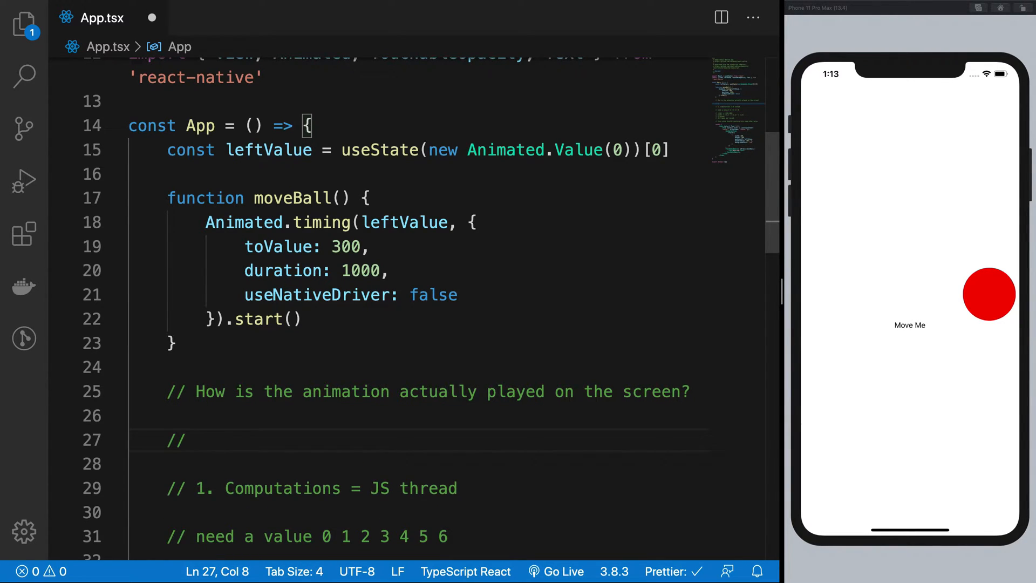
text(RN -> UI t)
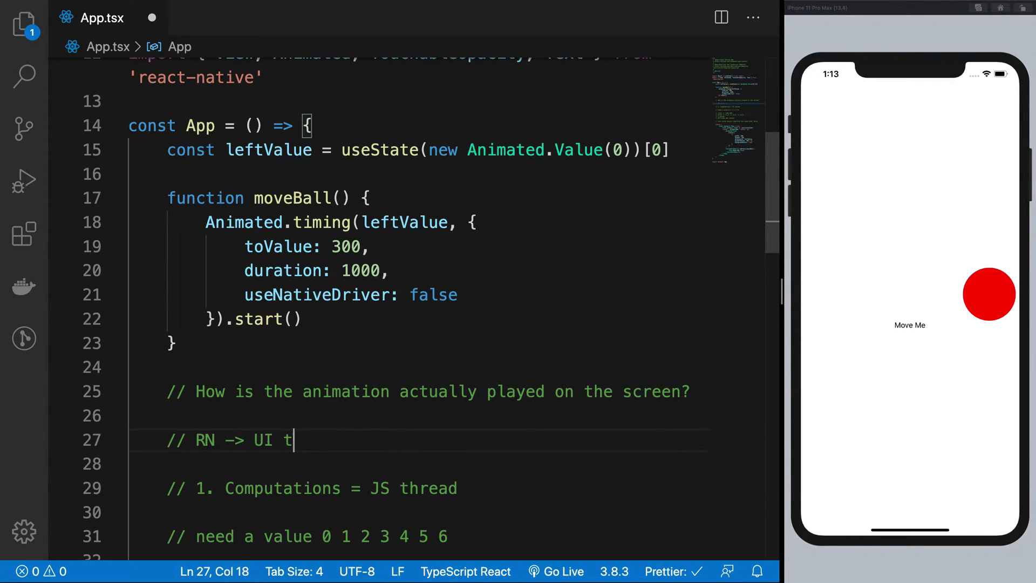
text(hread (main))
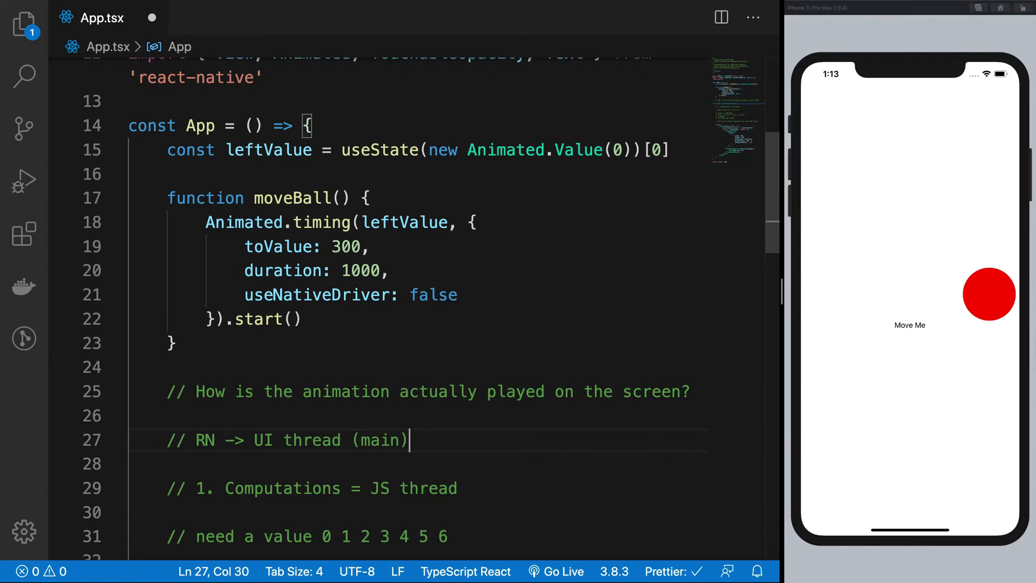
text(; JS thread)
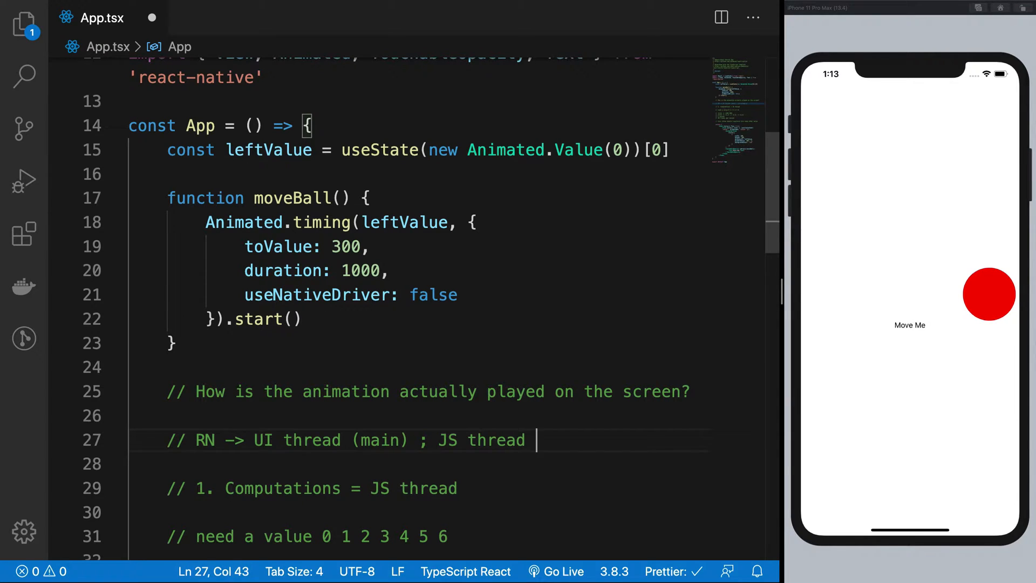
text(()
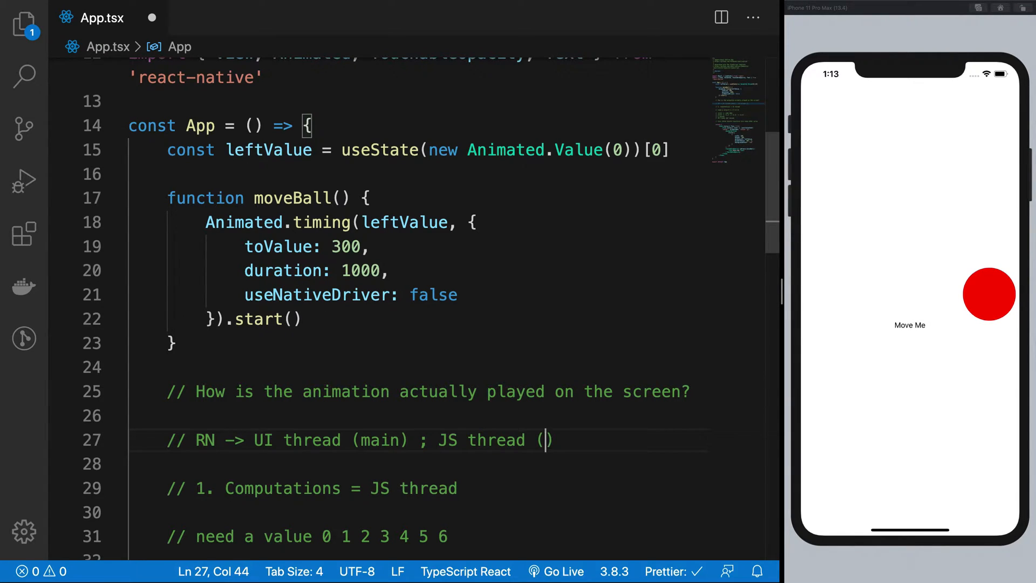
text(JavaScript)
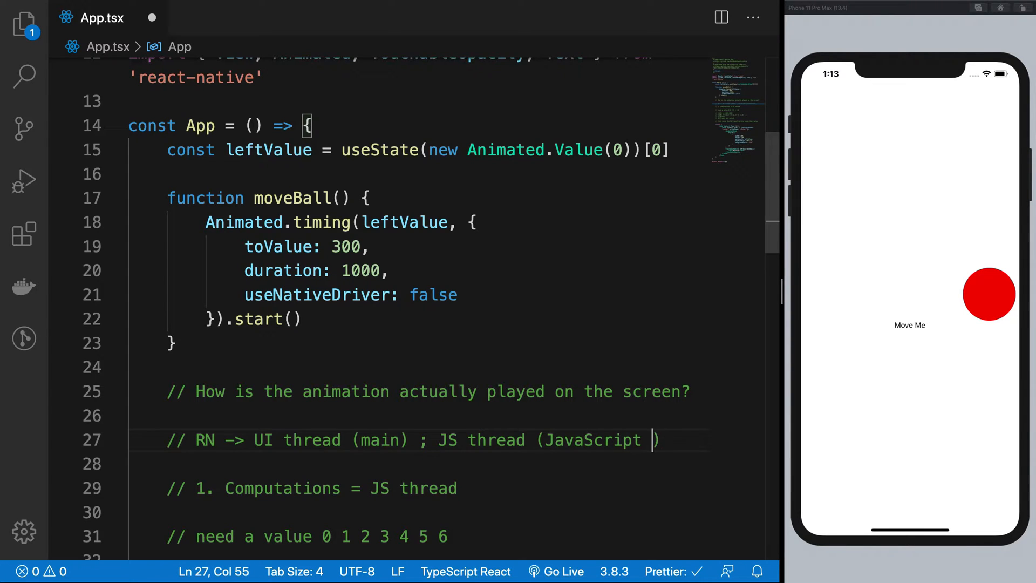
text(runs))
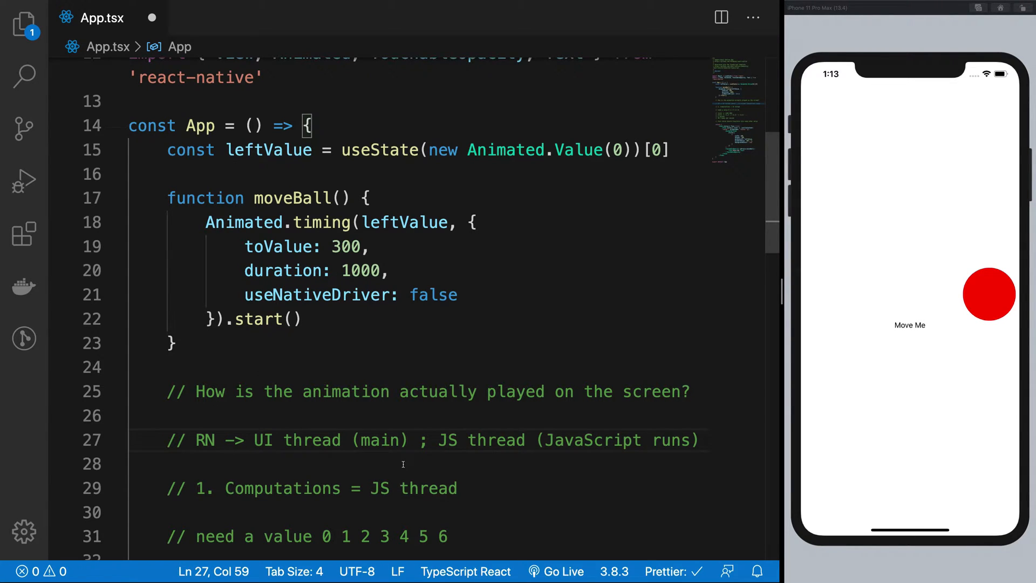
Step: Delete the 'RN -> UI thread (main) ; JS thread (JavaScript runs)' comment, leaving a bare '//' line
drag(254, 440, 379, 440)
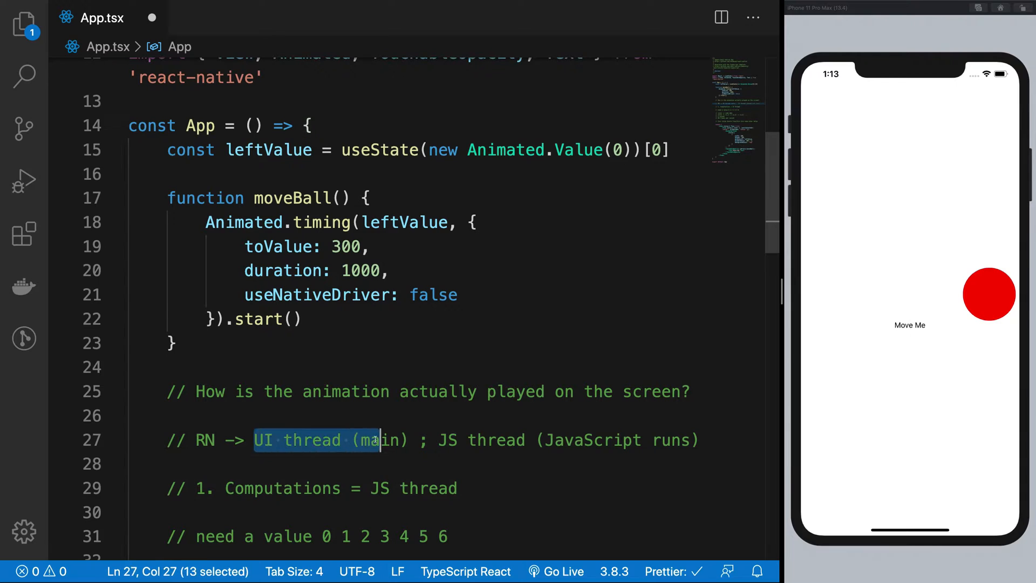
click(368, 465)
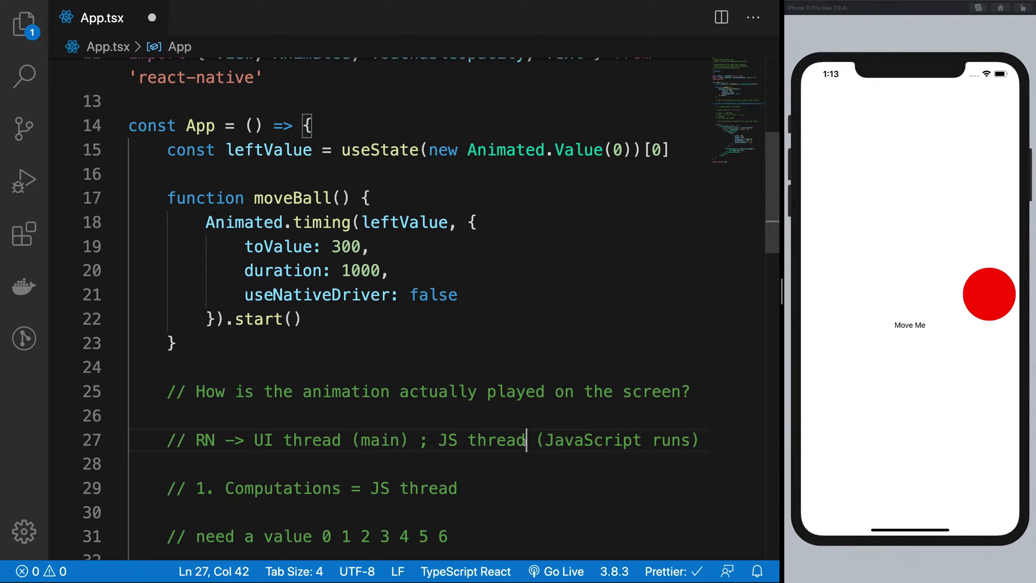
mouse_move(438, 451)
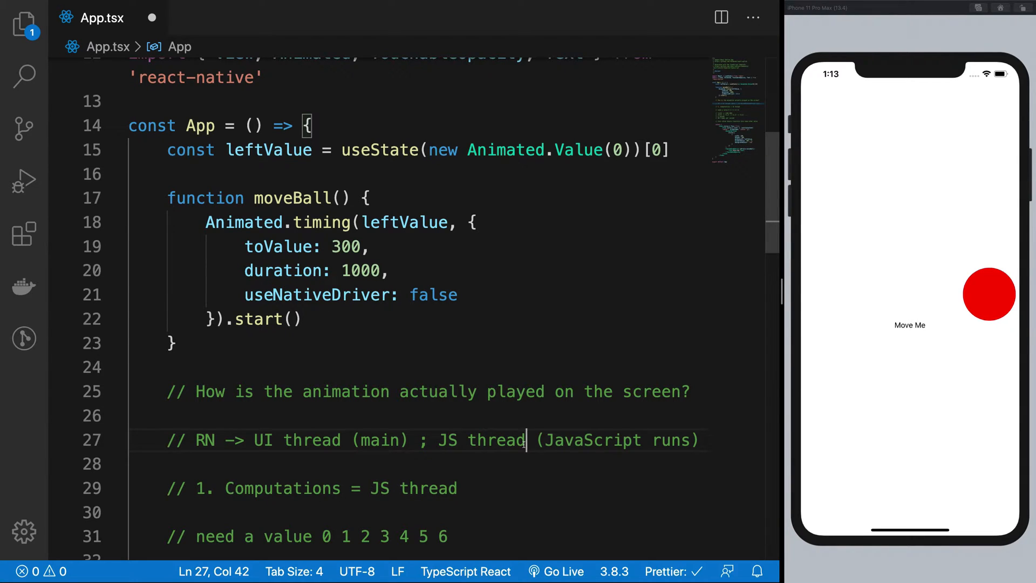
double_click(497, 439)
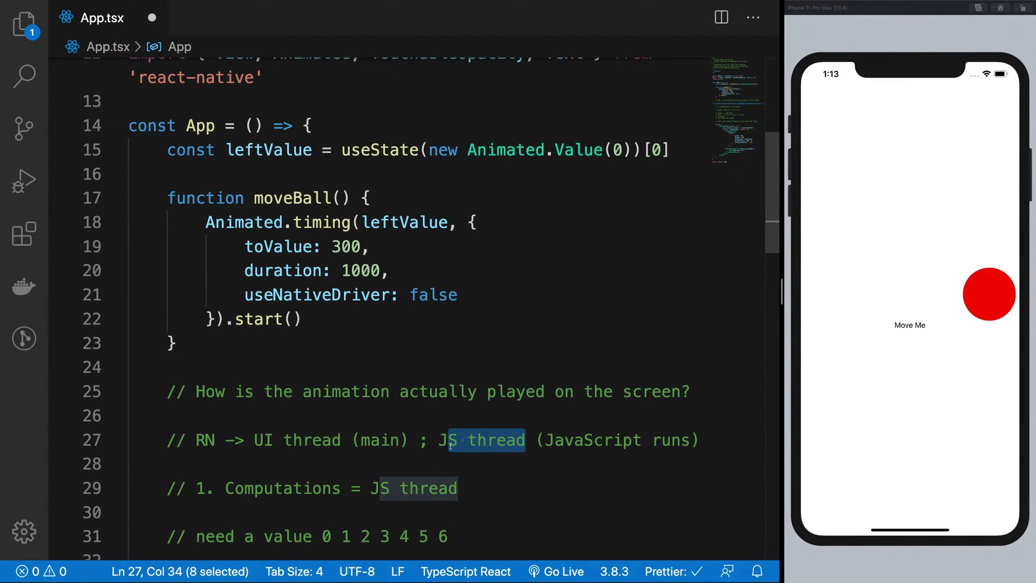
click(418, 441)
text(//)
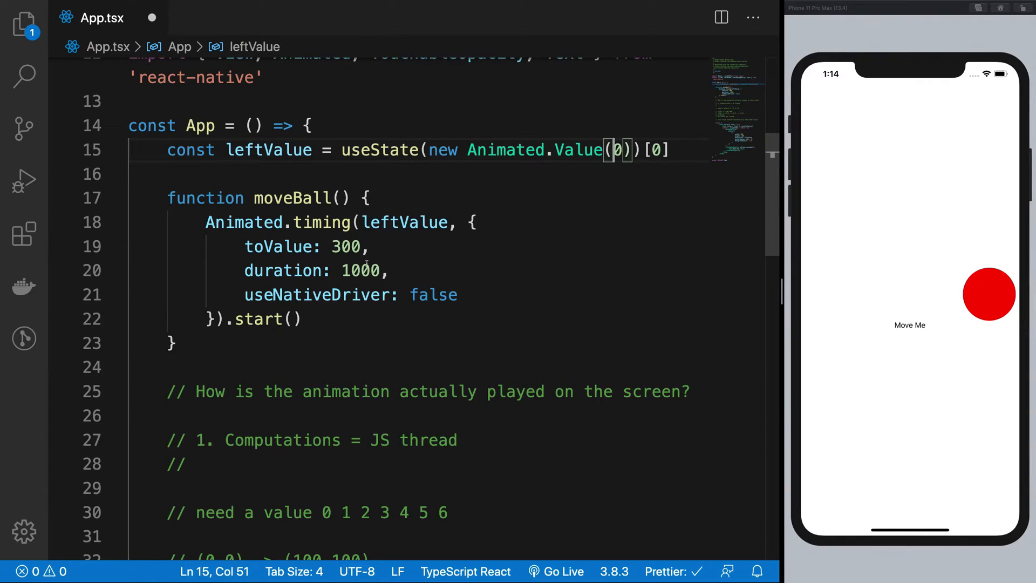
click(347, 246)
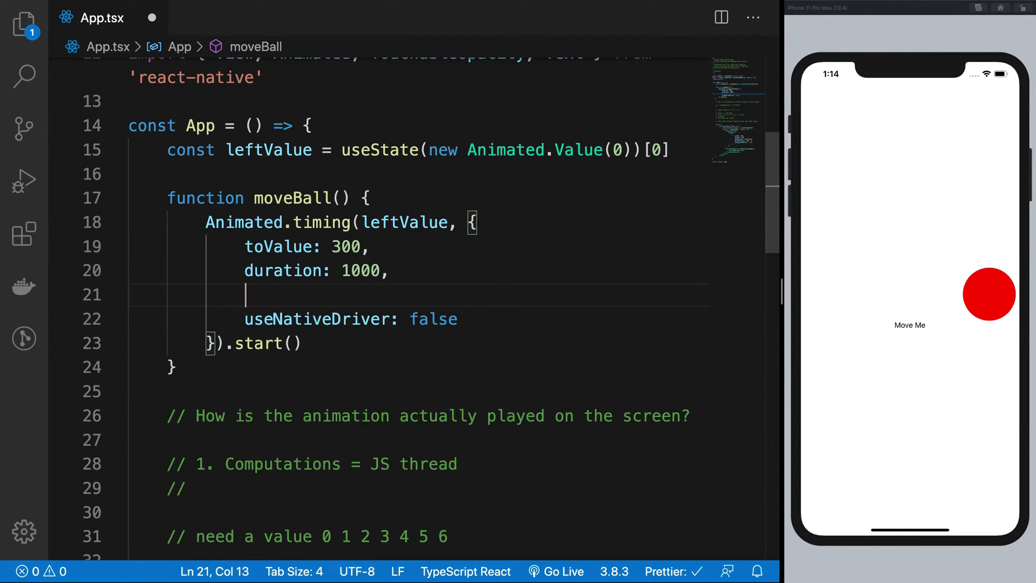
text(easing)
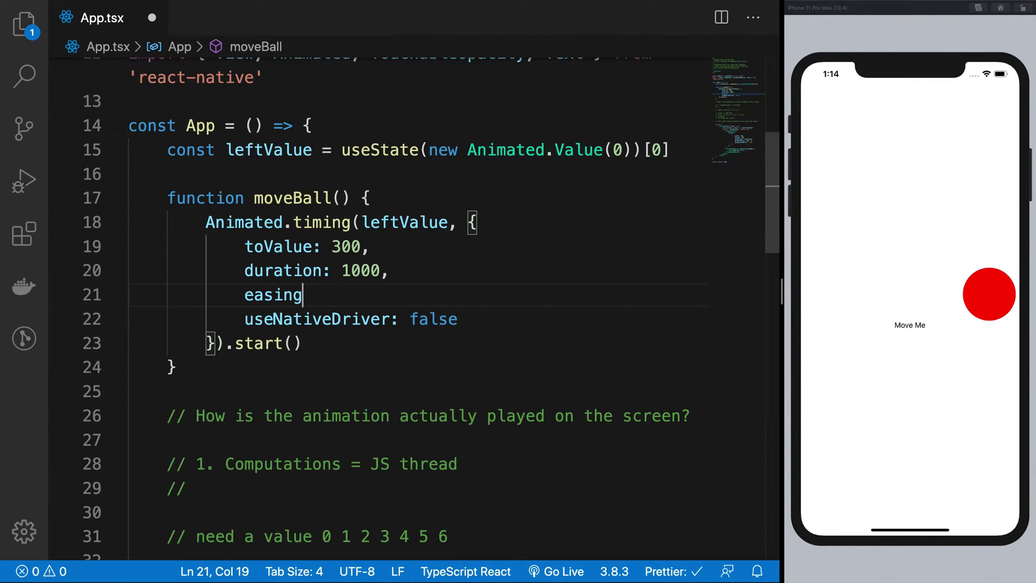
text(:)
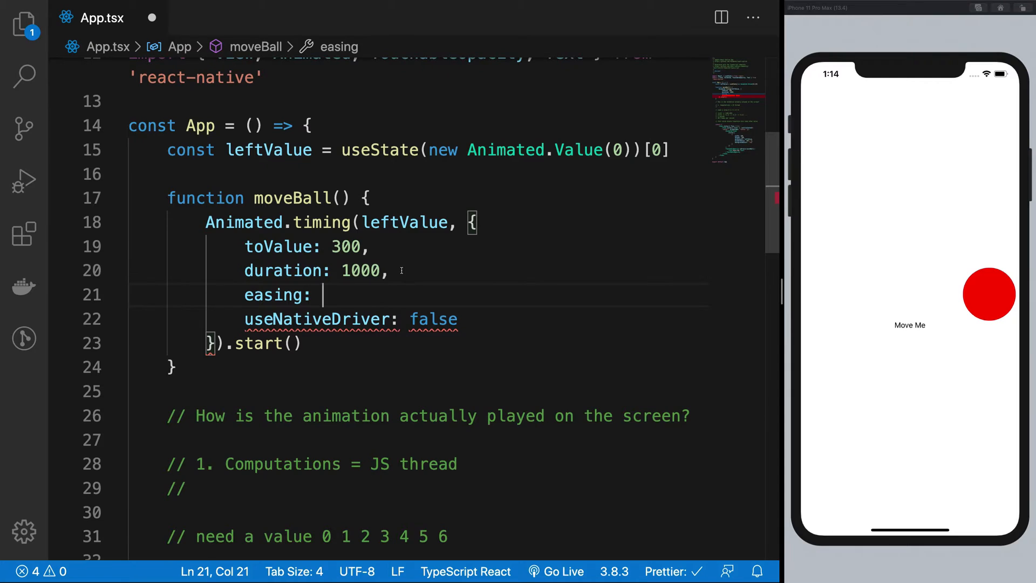
key(ctrl+space)
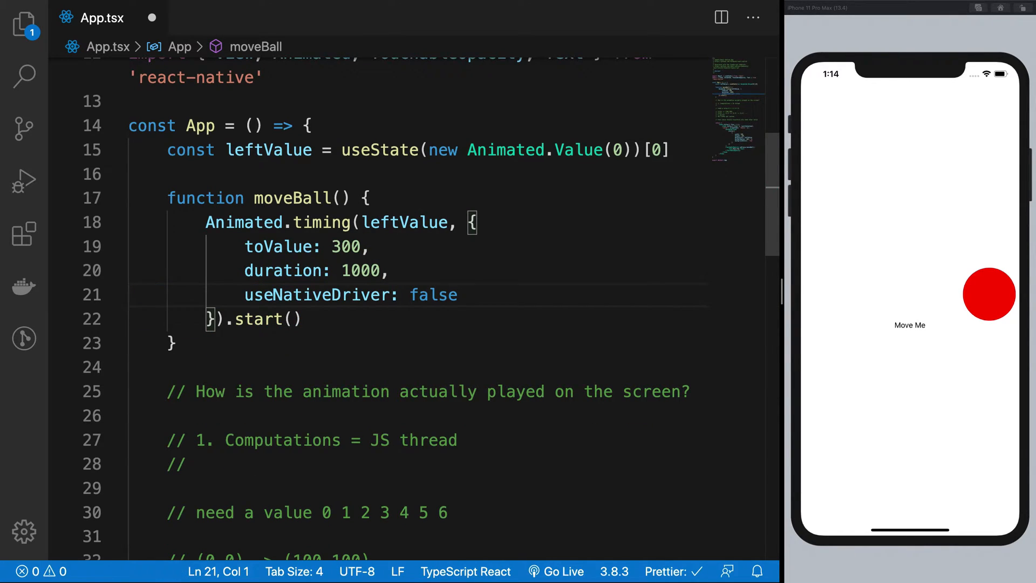
mouse_move(367, 474)
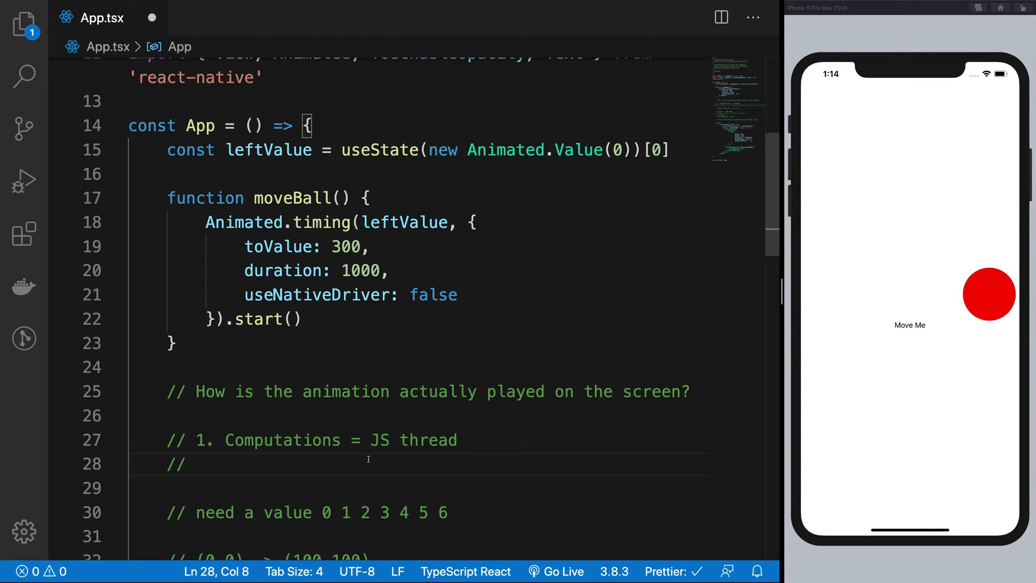
Step: Append '; Animations by Native OS' to point 1 and add '2. Everything by Native OS'
text(2.)
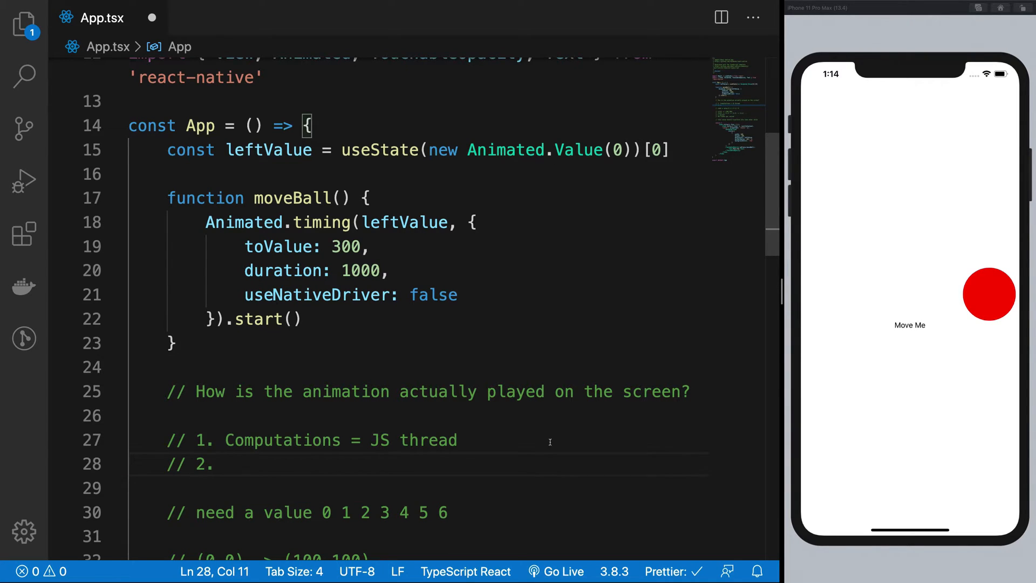
text(;)
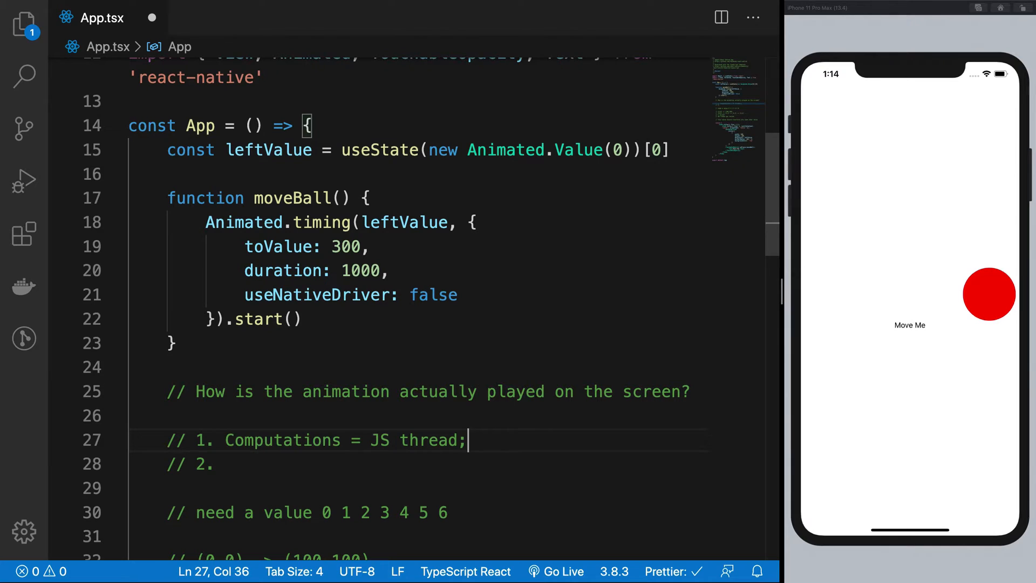
text(Animations by)
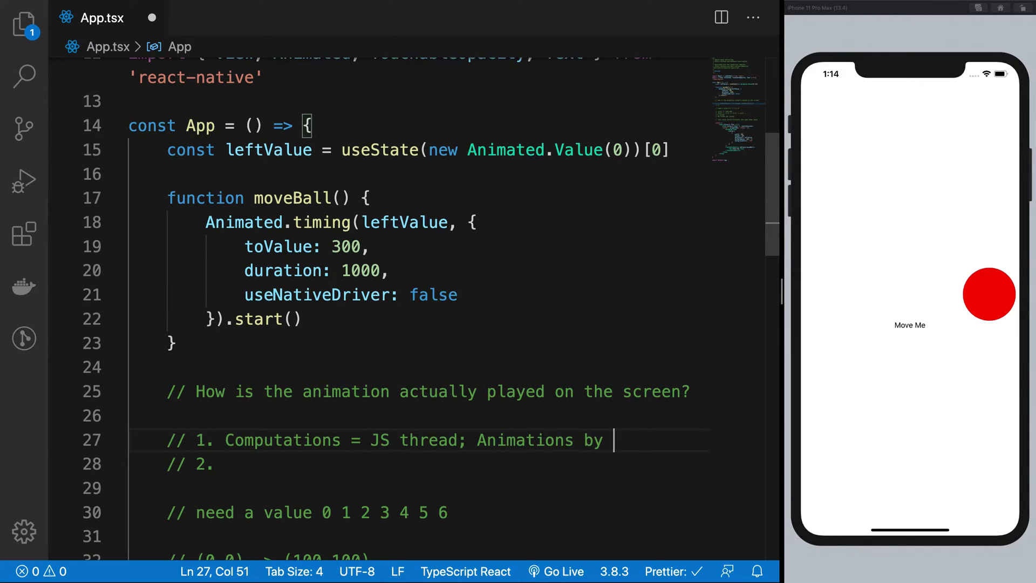
text(Native OS)
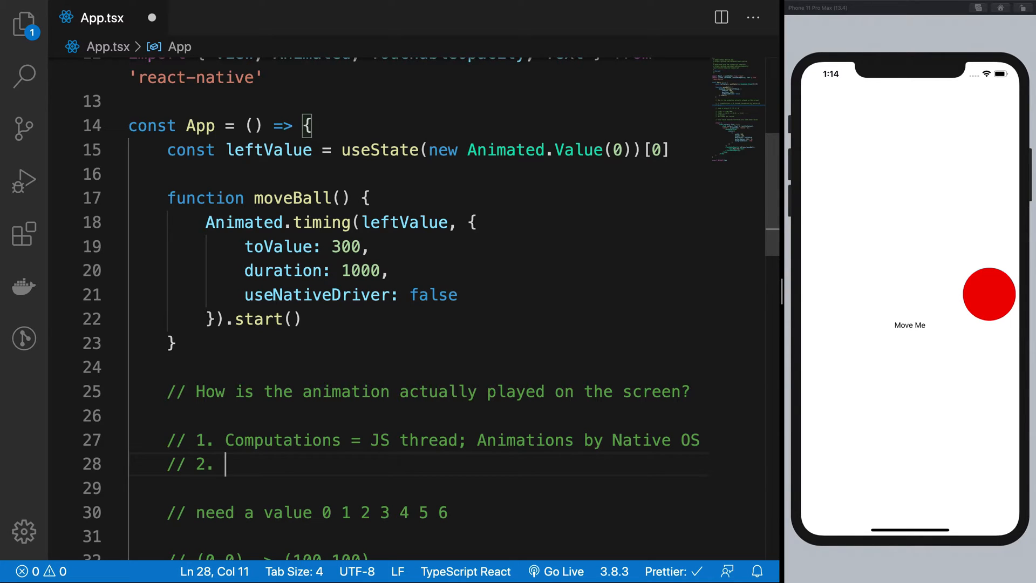
text(Everything by Nat)
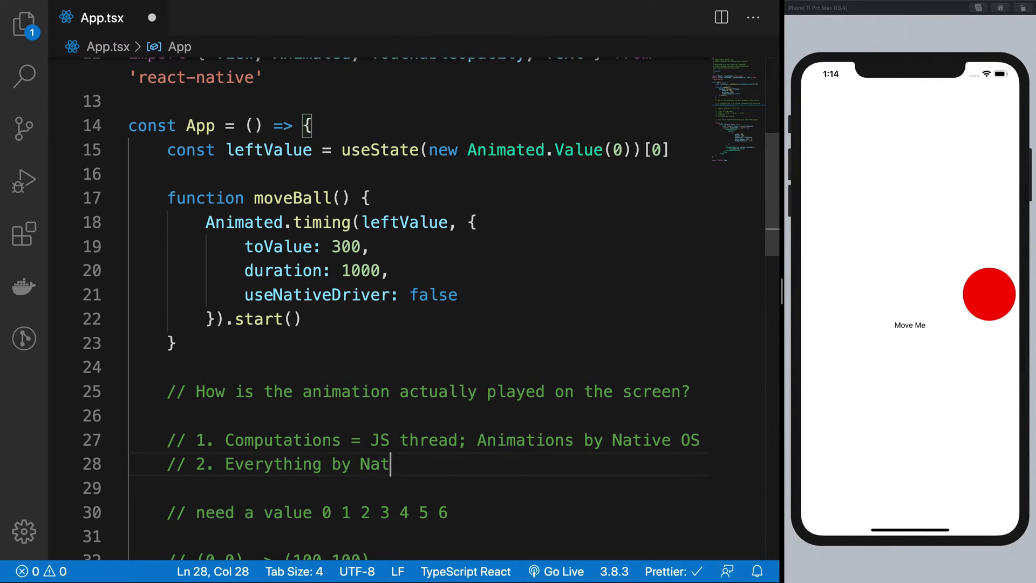
text(ive OS)
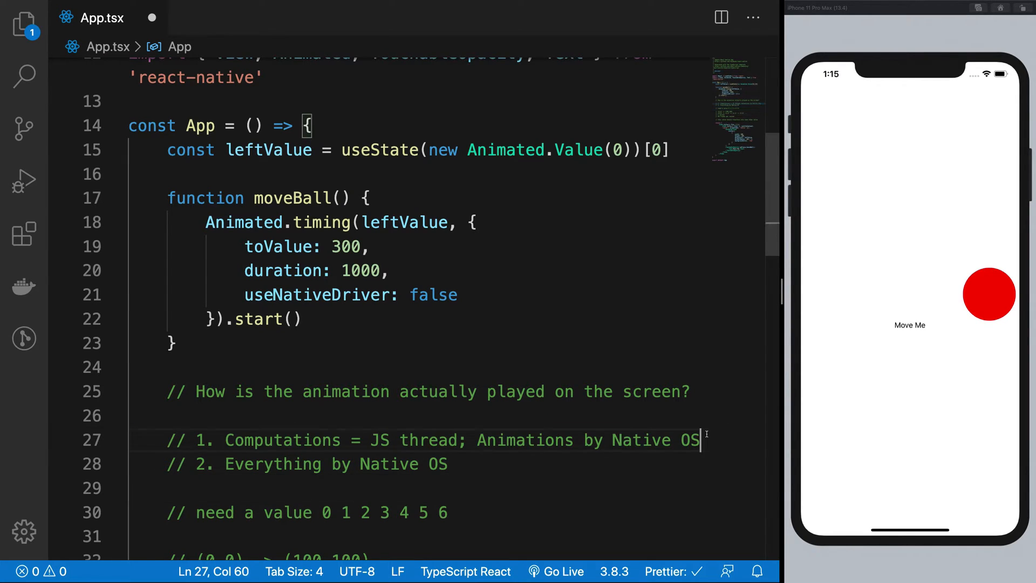
Step: Add sub-steps '1.a Compute' and '1.b Serialize', correcting the Serialize misspelling
key(Enter)
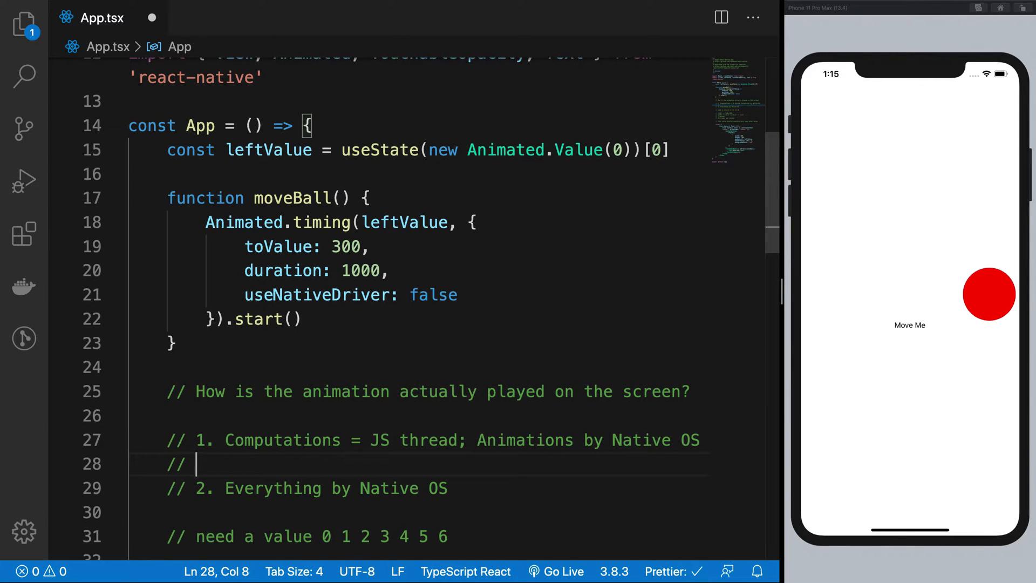
text(1.a Comp)
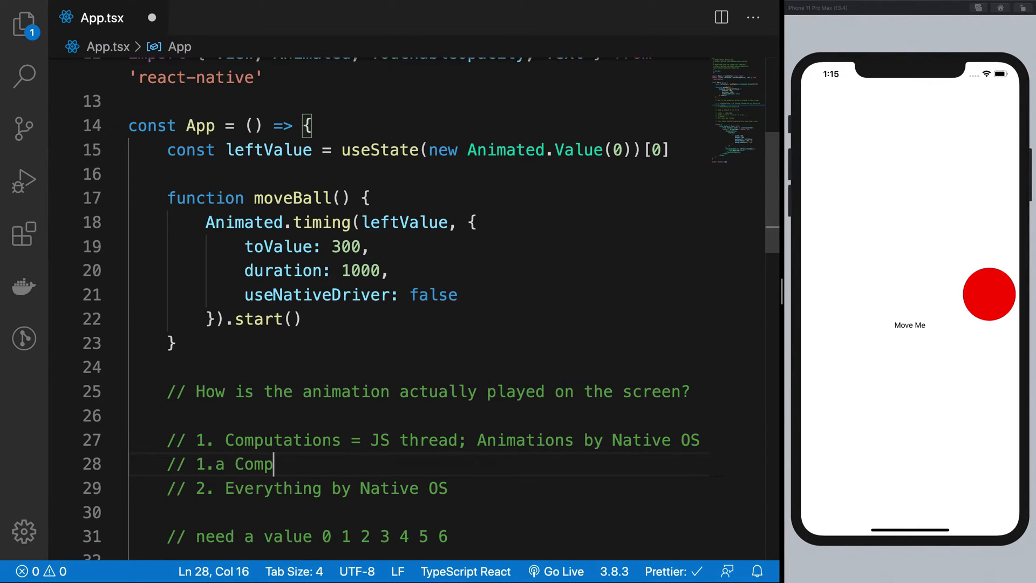
text(ute)
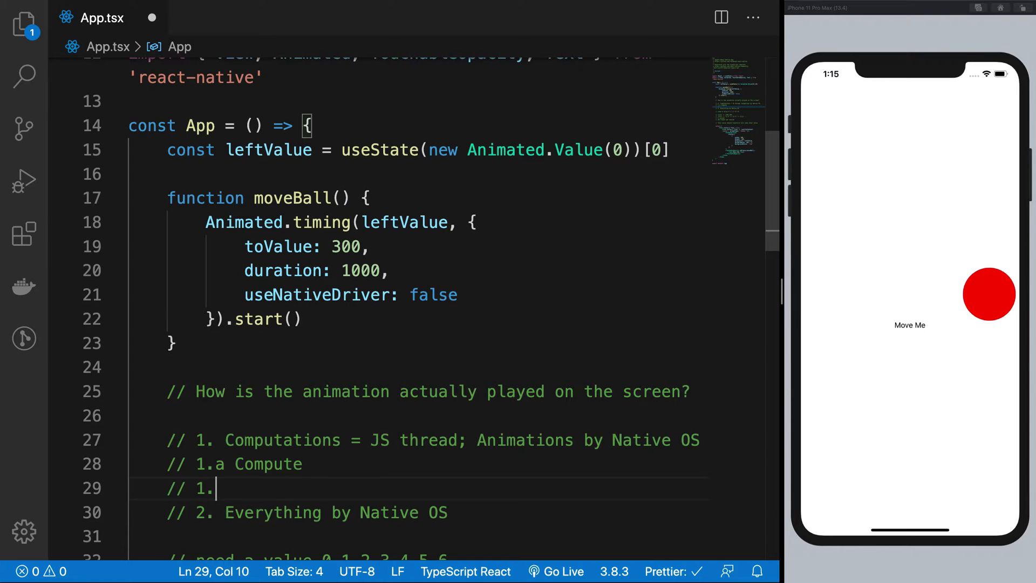
text(b Searliz)
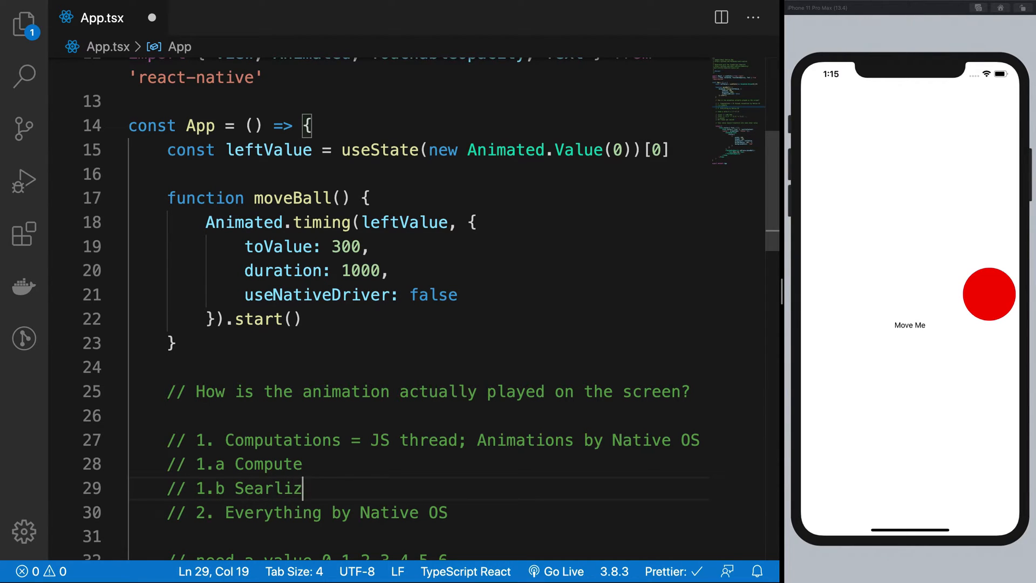
key(Backspace)
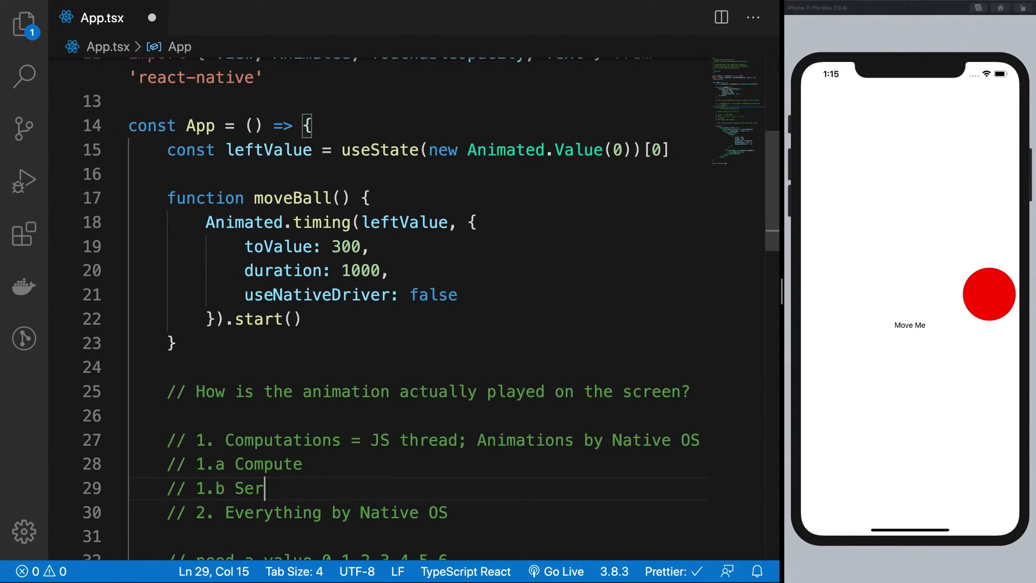
text(ialize)
text(// 1.b Transfer it over the)
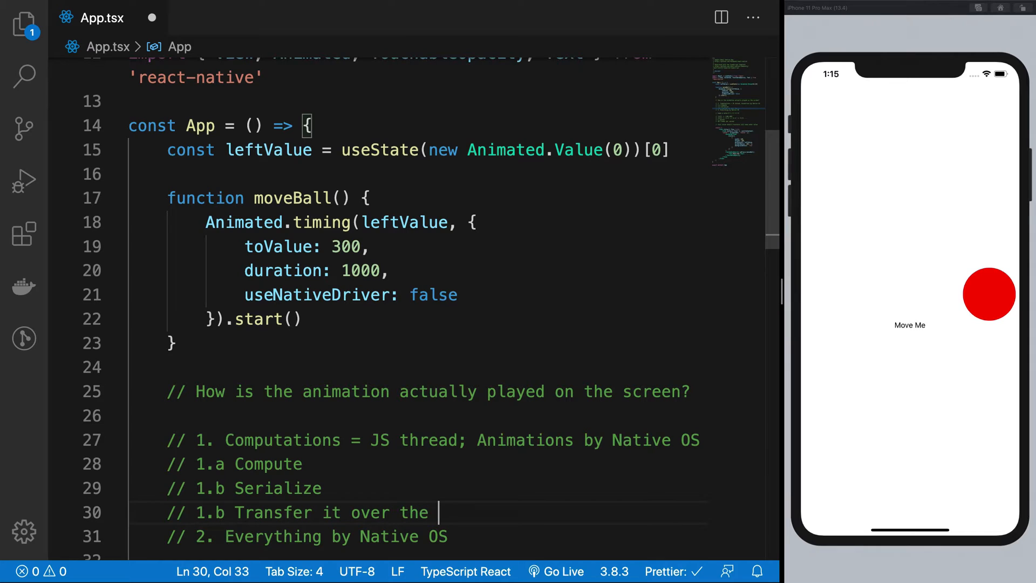
Step: Add sub-steps 1.c transfer over the bridge to host OS, 1.d Deserialize, 1.e Run the animation
text(bridge to)
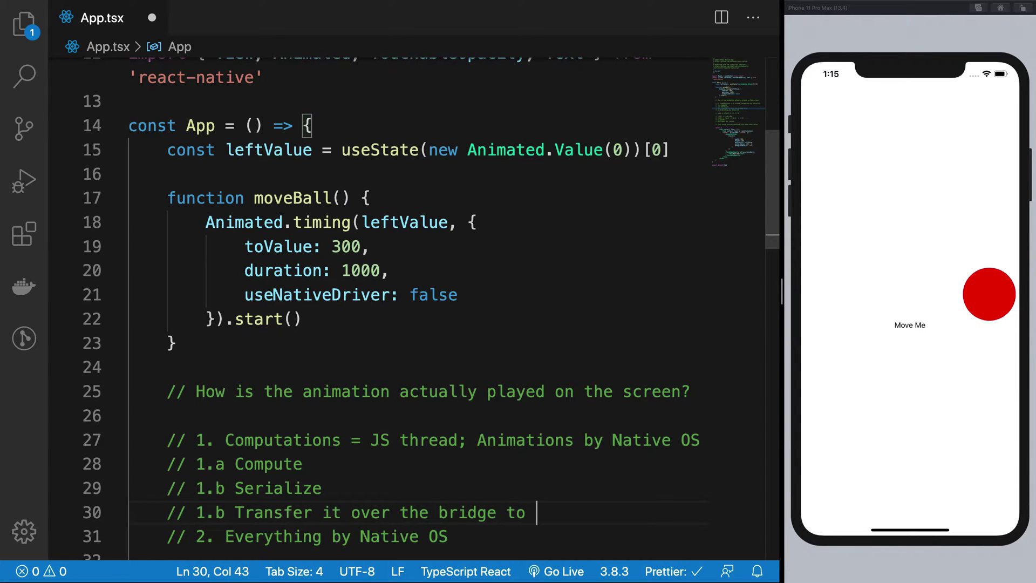
text(host OS)
text(// 1.d)
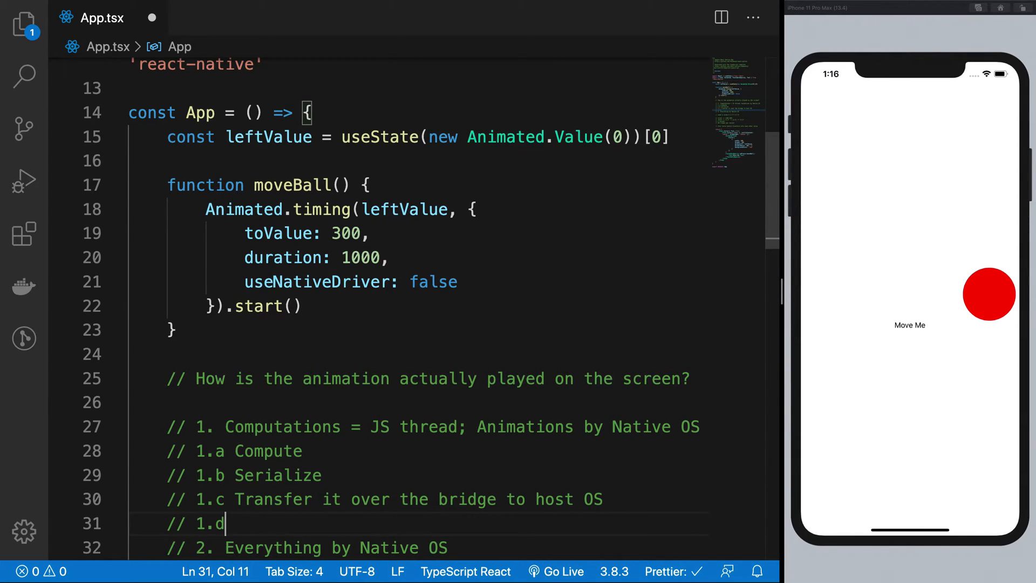
text(Des)
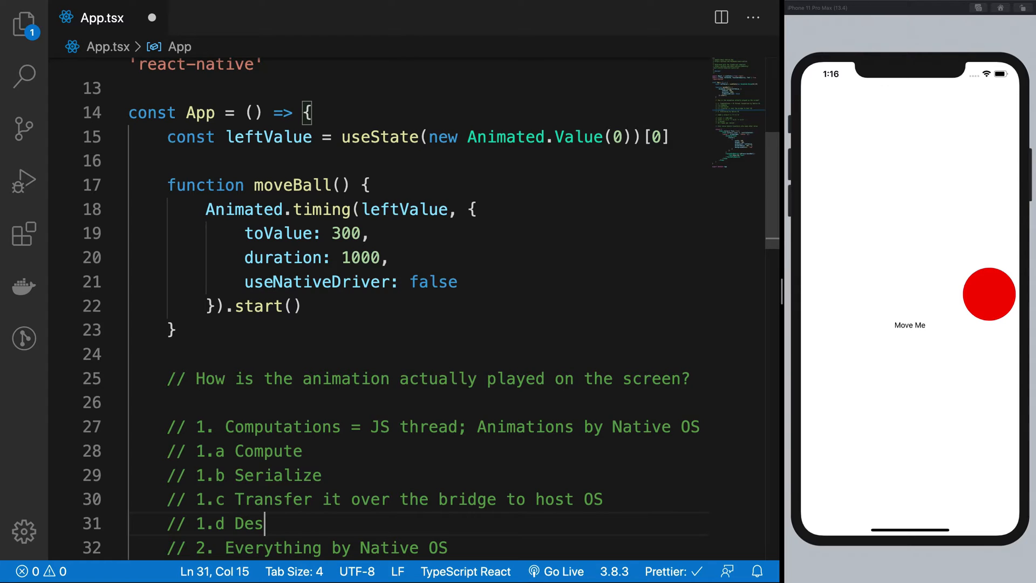
text(erialize)
text(// 1.e)
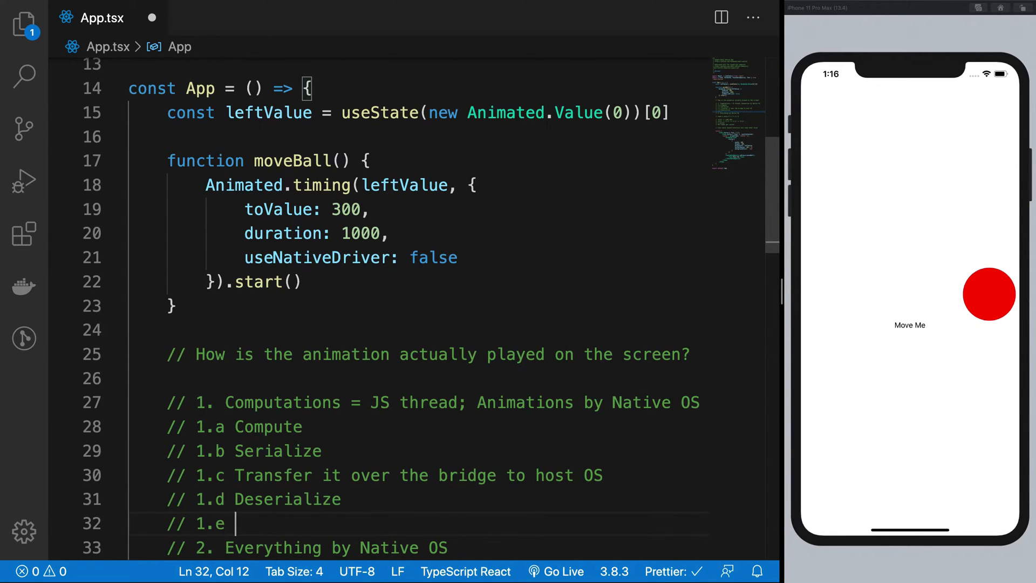
text(Run)
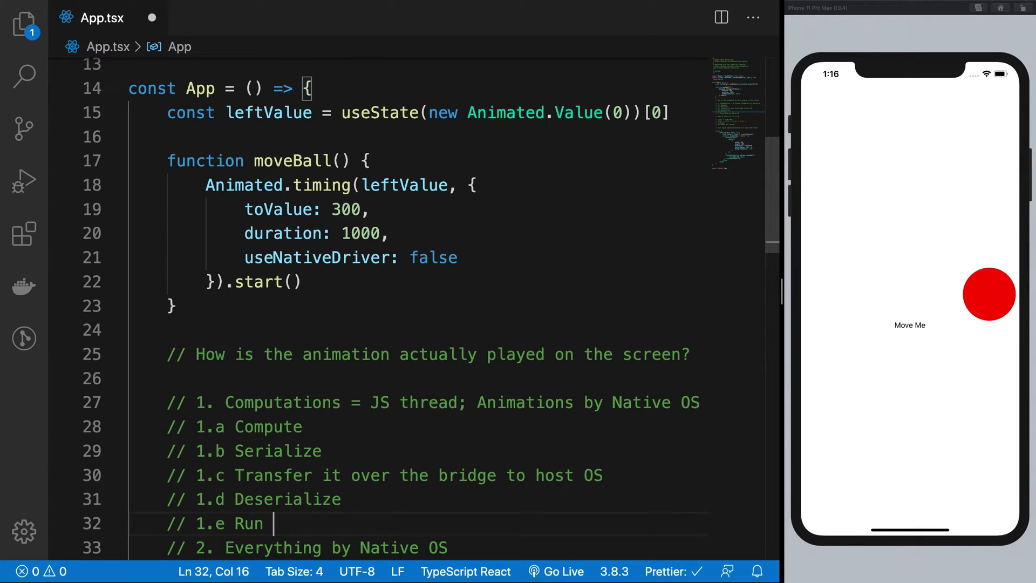
text(the animation)
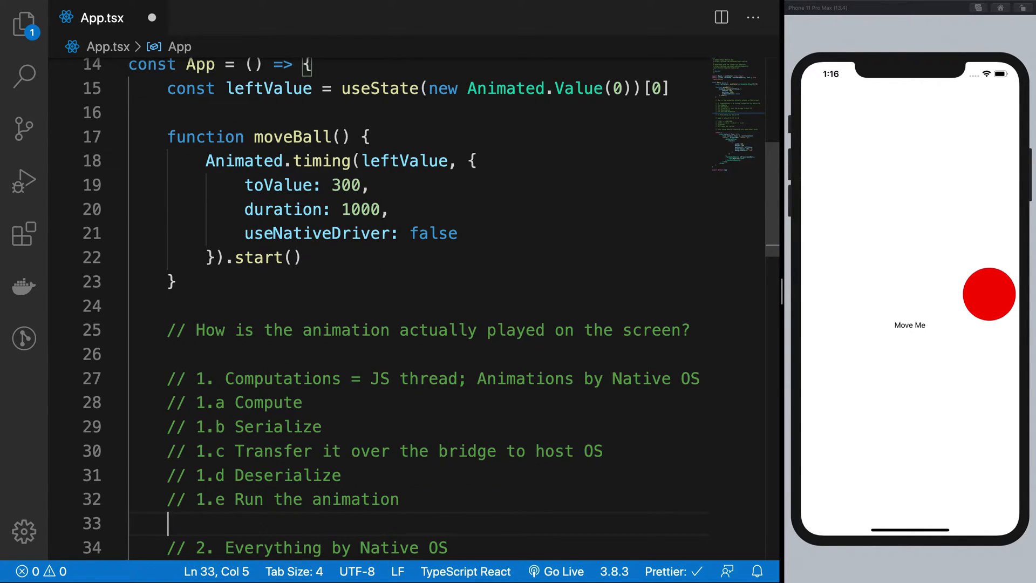
Step: Highlight the 1.a–1.e sub-steps while explaining, then change 'animation' in 1.e to 'frame'
drag(235, 402, 399, 498)
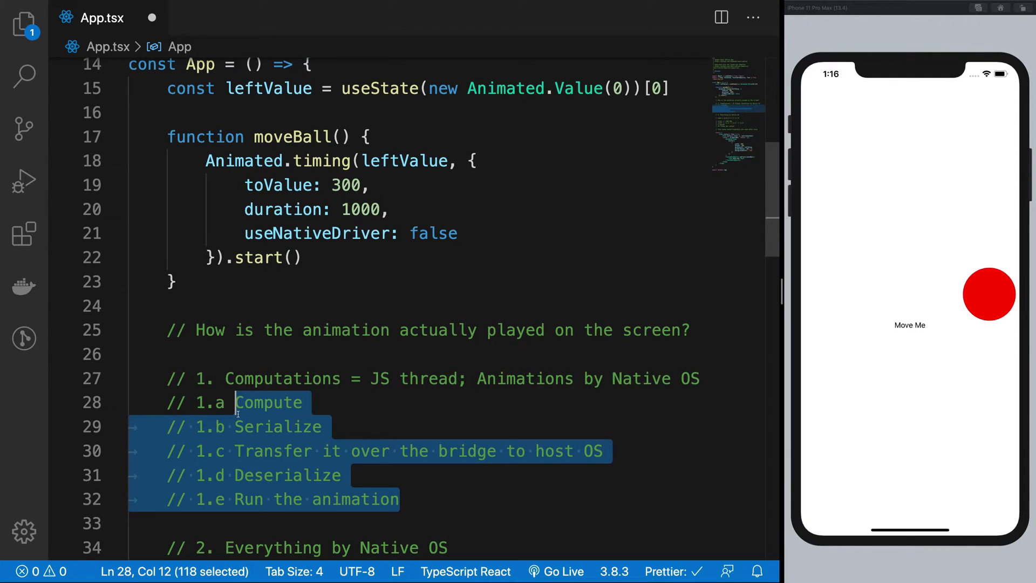
click(237, 413)
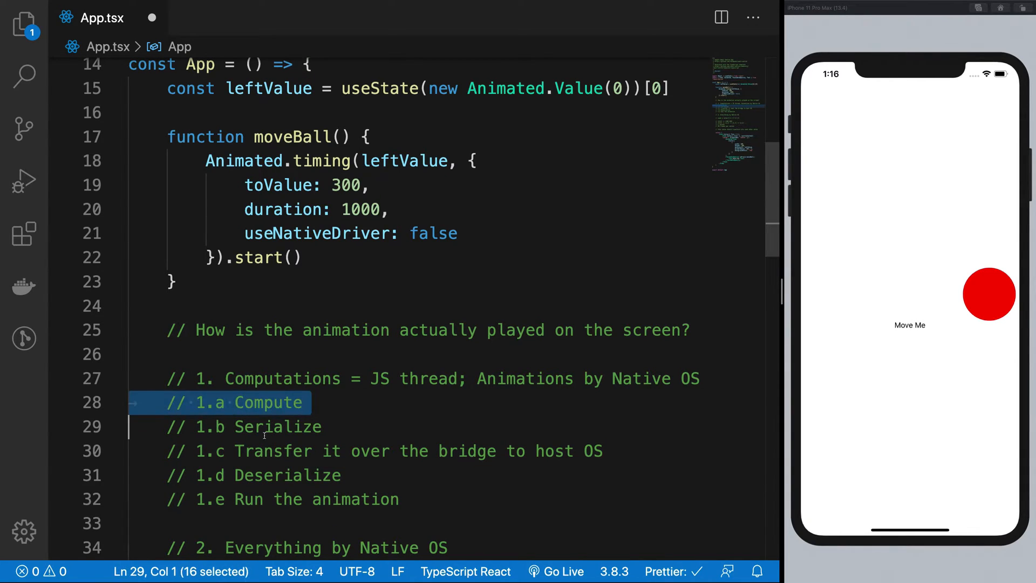
double_click(273, 451)
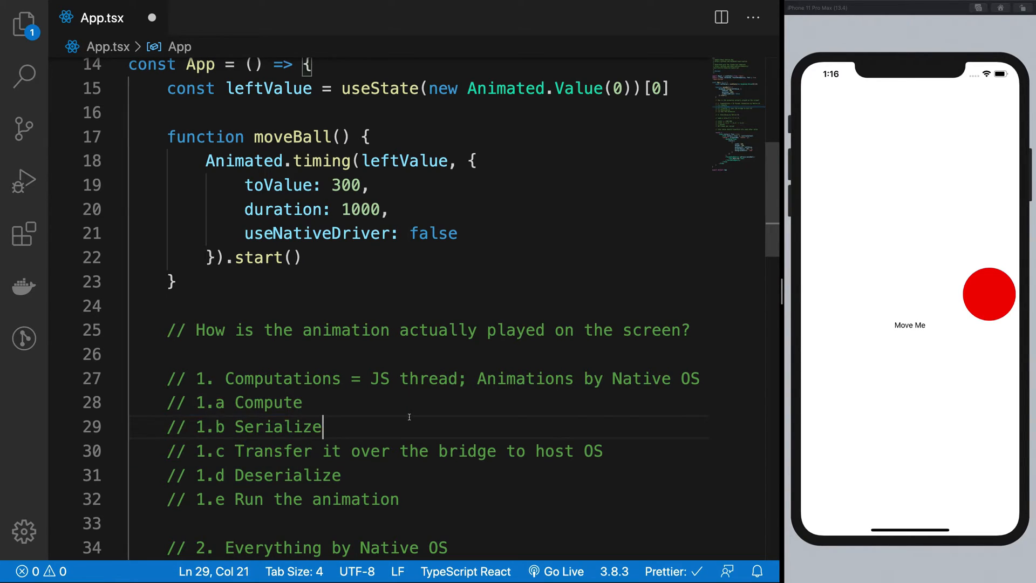
double_click(268, 402)
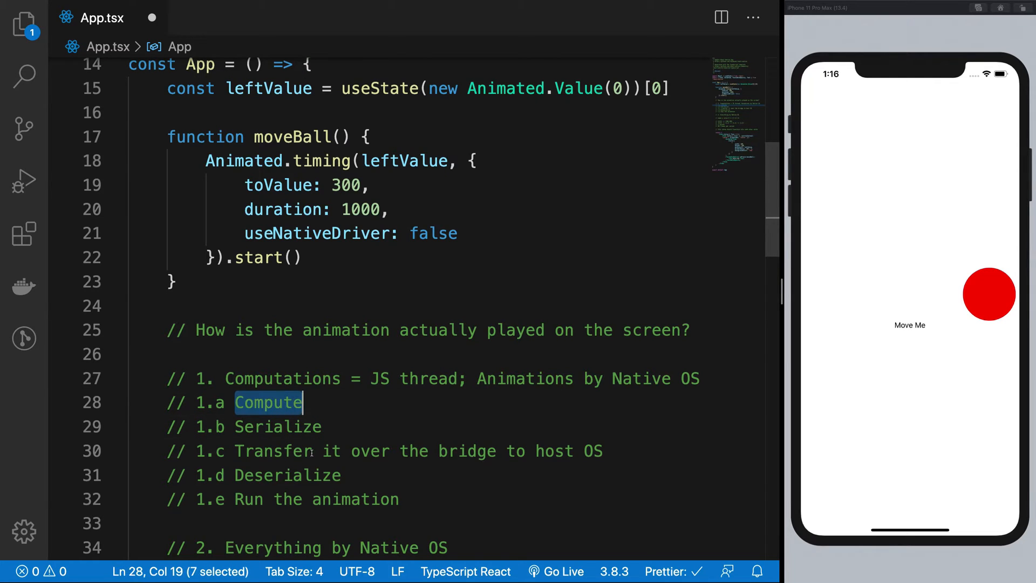
double_click(355, 499)
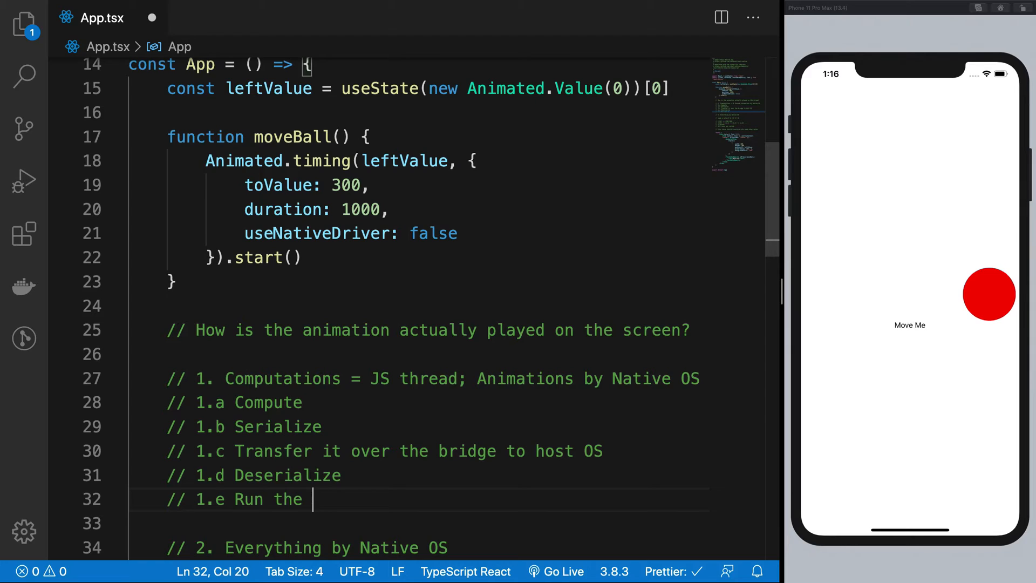
text(frame)
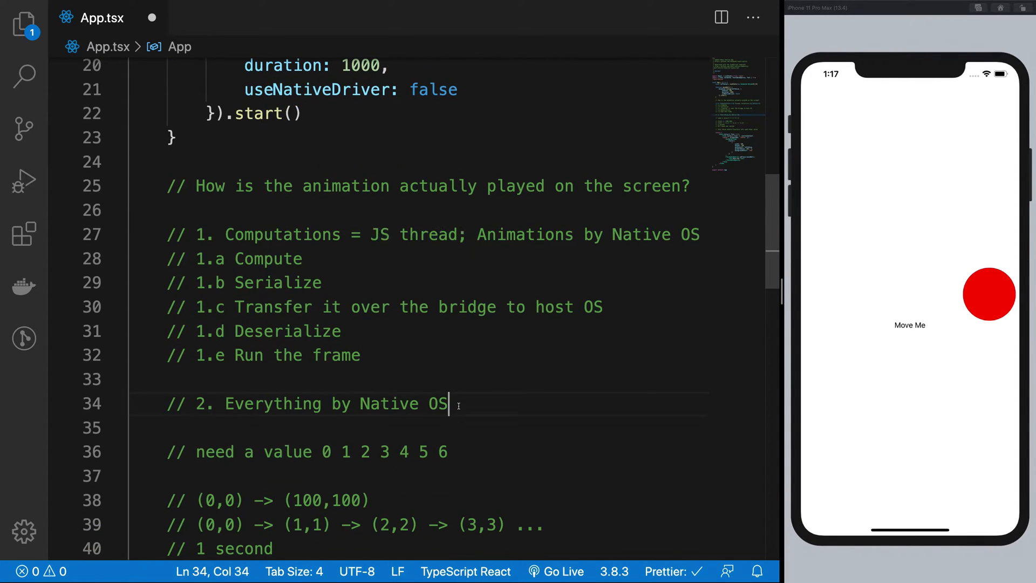
Step: Add sub-steps 2.a serialize the whole animation before it starts, 2.b Native OS deserializes, 2.c WIN!
key(Enter)
text(//)
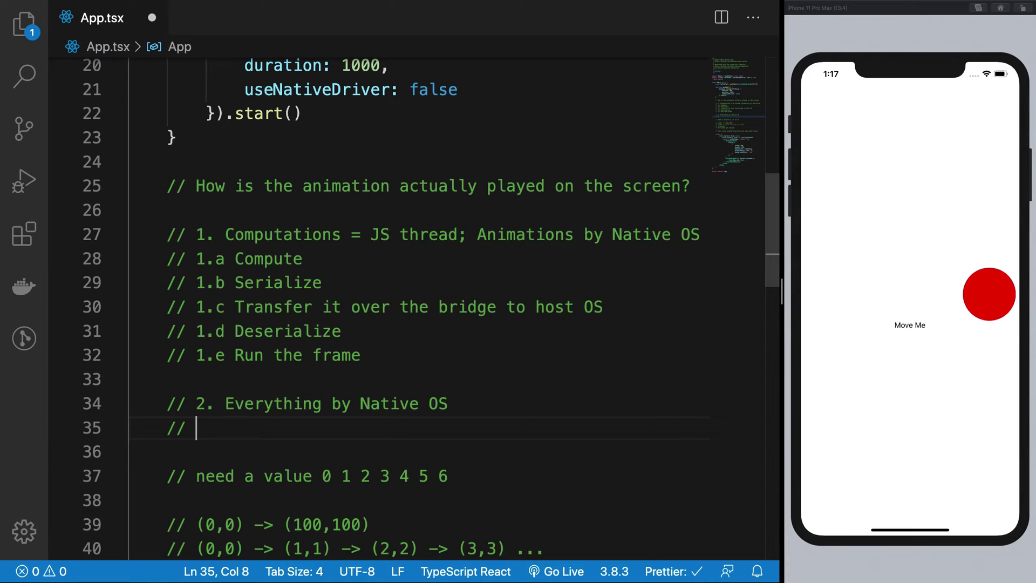
text(2.a)
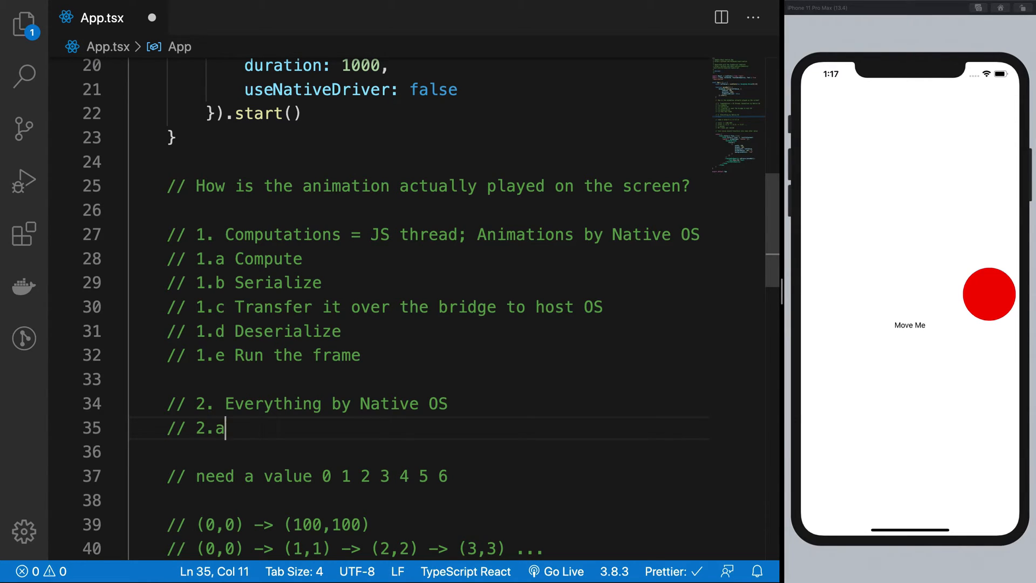
text(Before your anima)
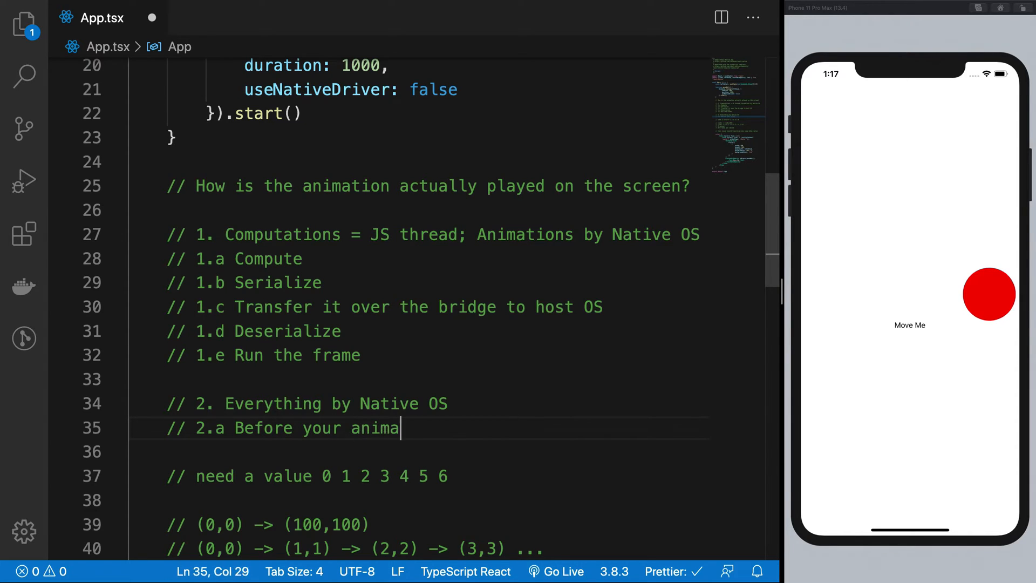
text(tion starts ->)
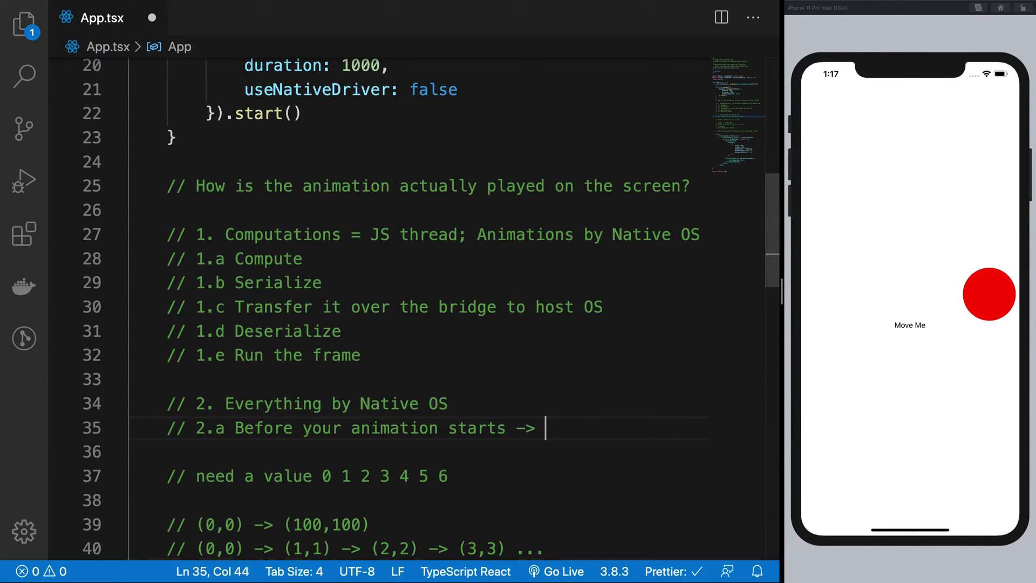
text(serial)
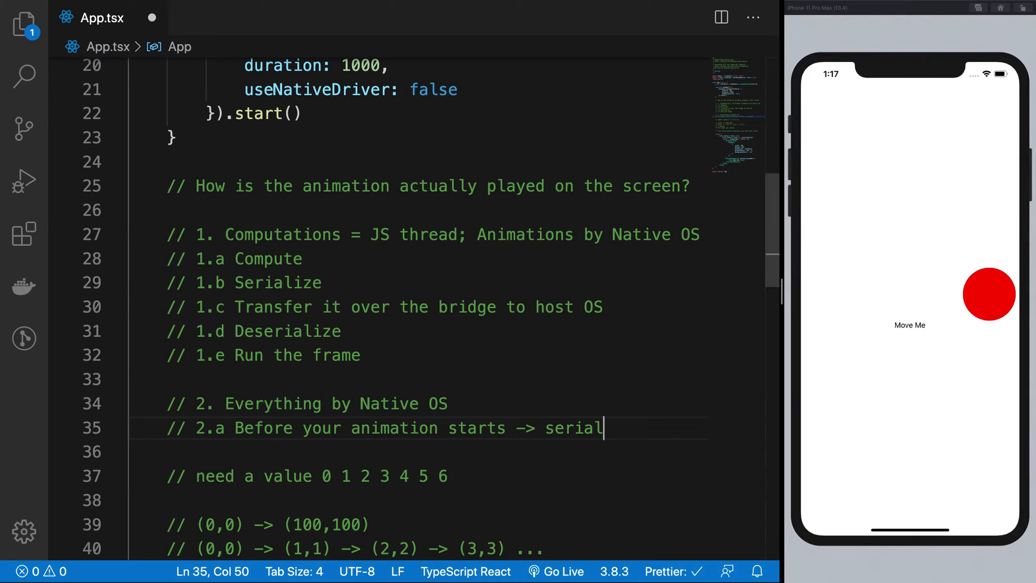
text(ize the whole animation thing)
click(421, 452)
text(//)
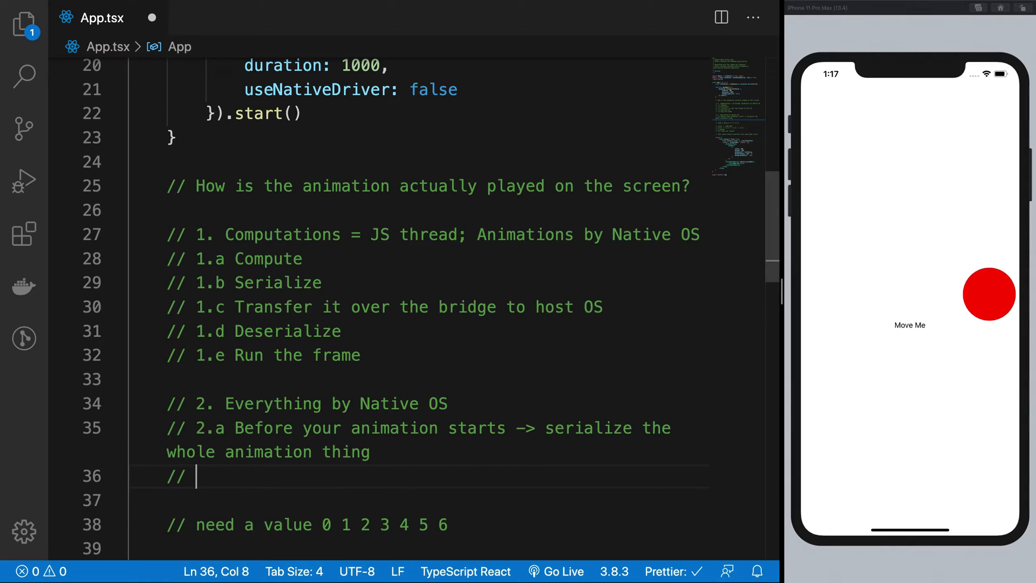
text(2.b Native OS would deserialize it)
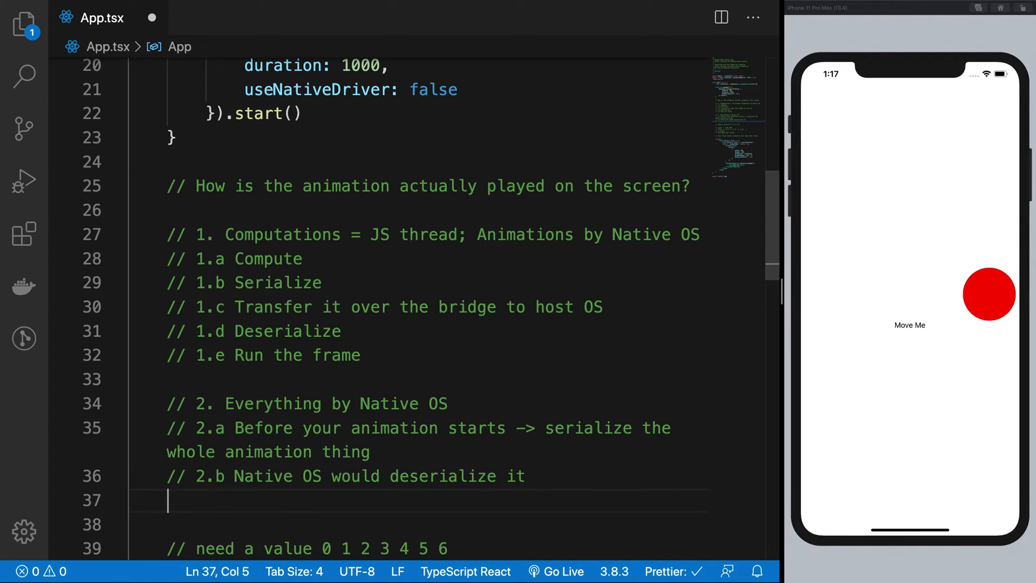
text(// 2.c WIN!)
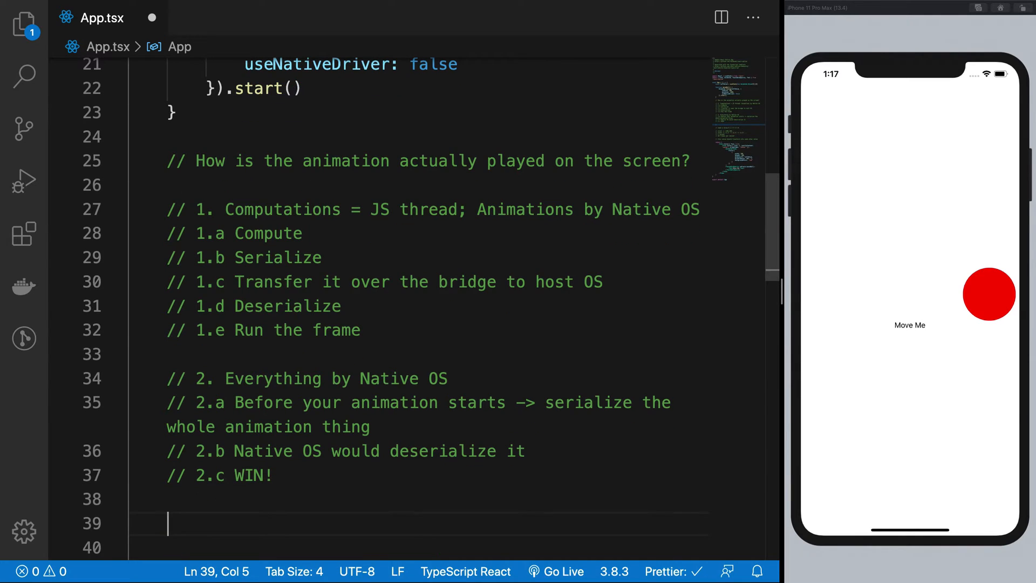
Step: Type numbered benefit comments, starting with '1. No more ... over the bridge' and '2'
text(// 1.)
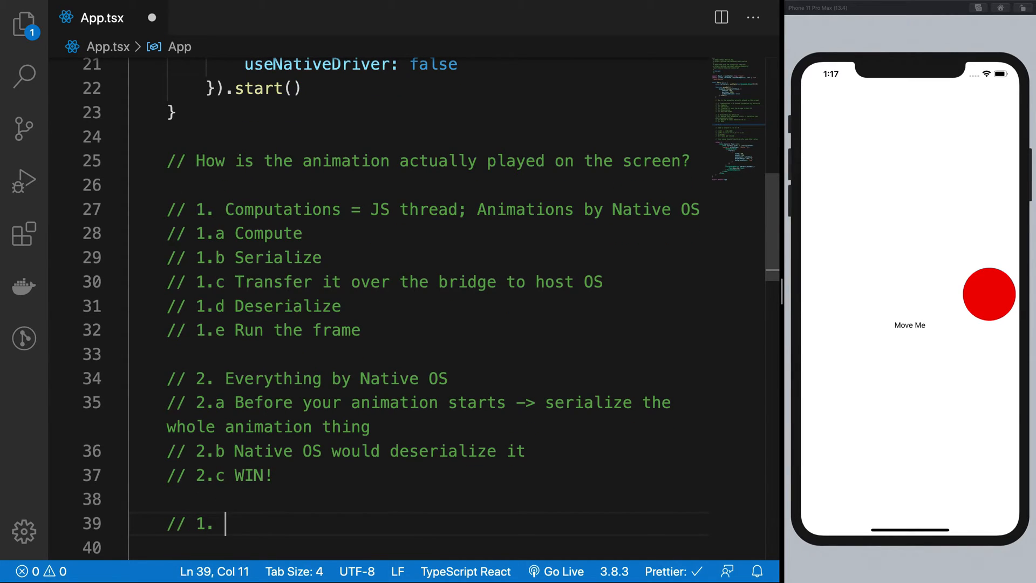
text(No more)
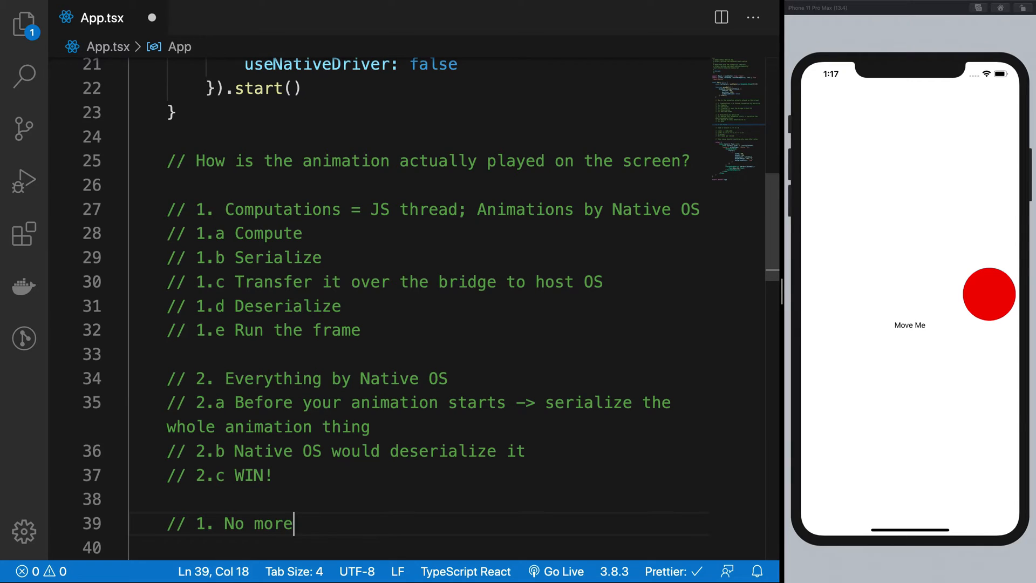
text(over the bridge transfers)
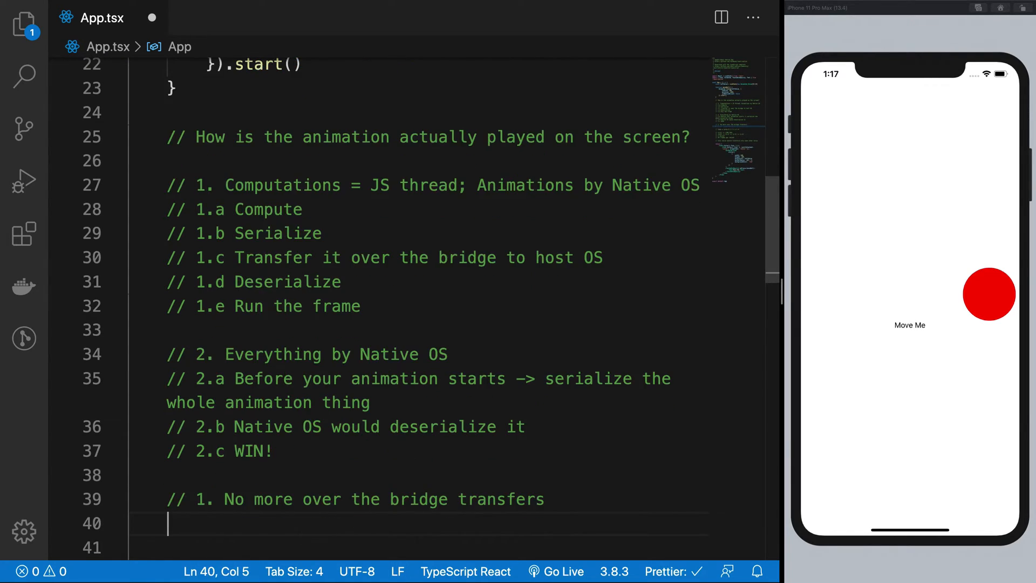
text(// 2)
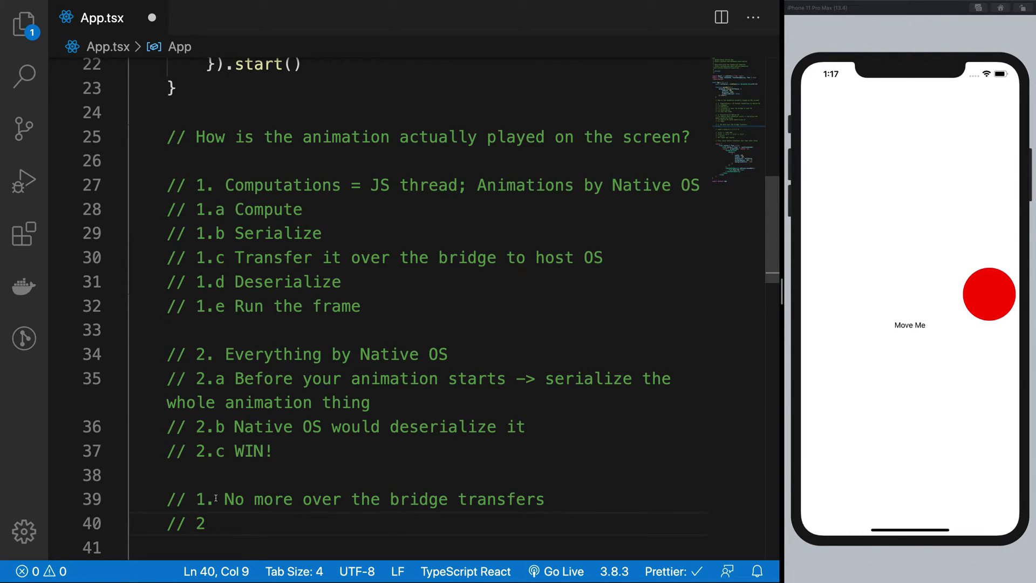
Step: Highlight the 'JS thread is now' benefit and the Smoother animations line while explaining them
drag(223, 498, 546, 499)
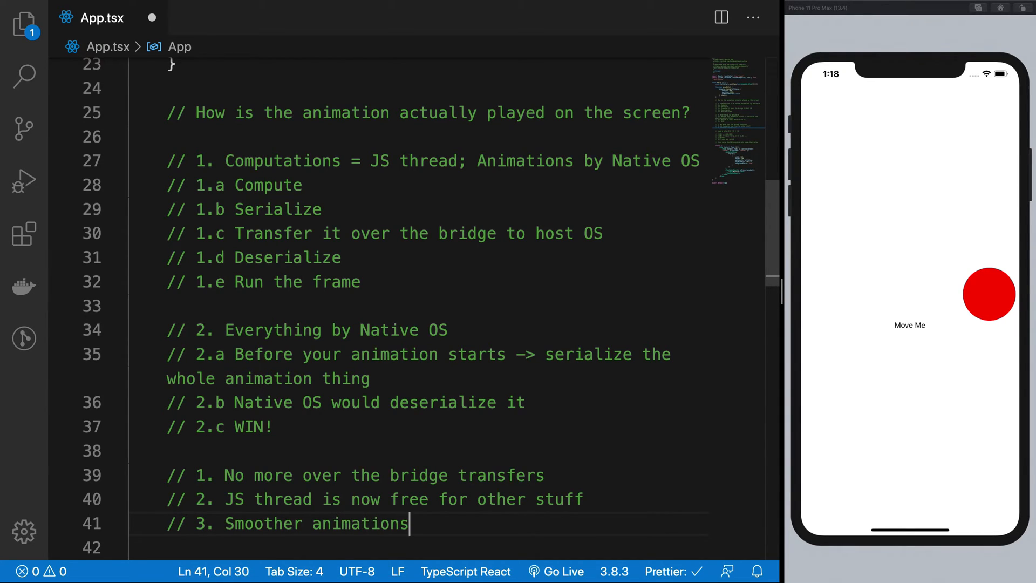
double_click(235, 499)
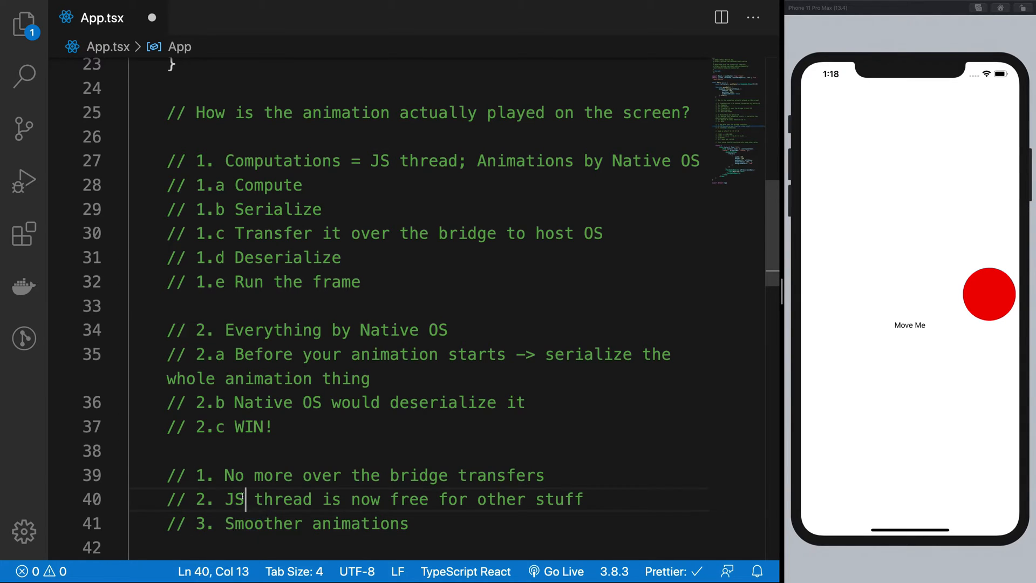
drag(224, 499, 375, 499)
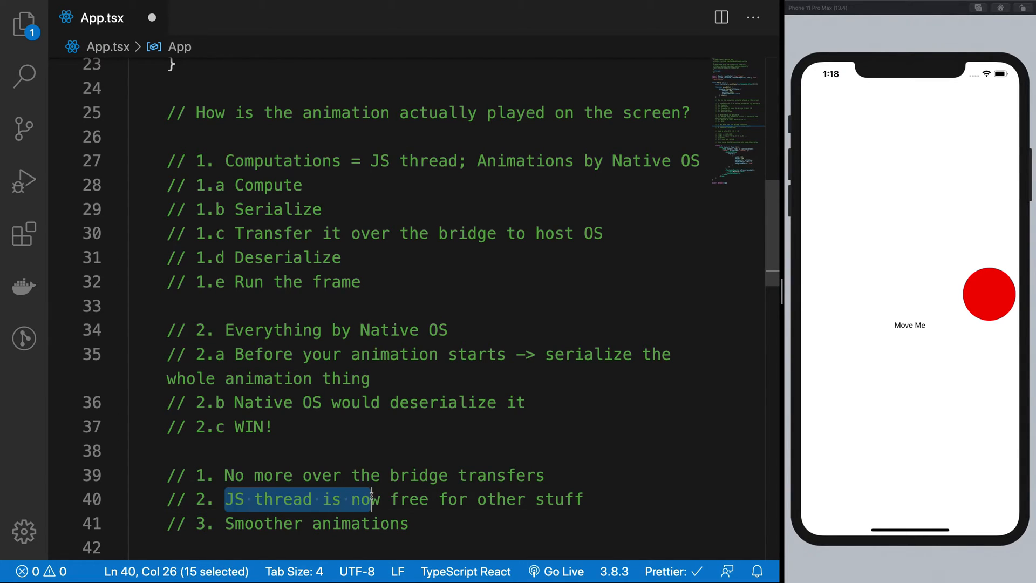
click(341, 523)
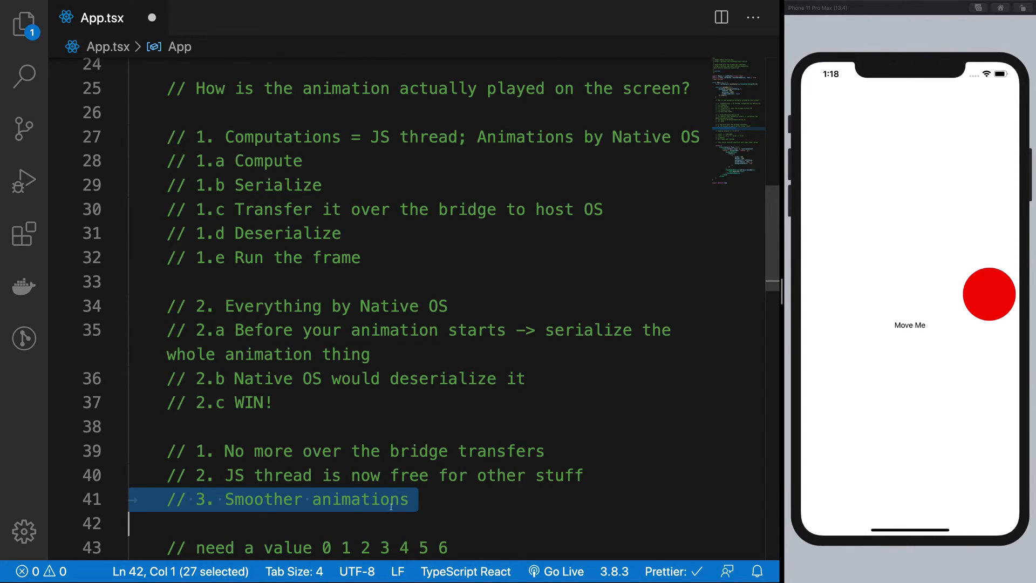
click(461, 515)
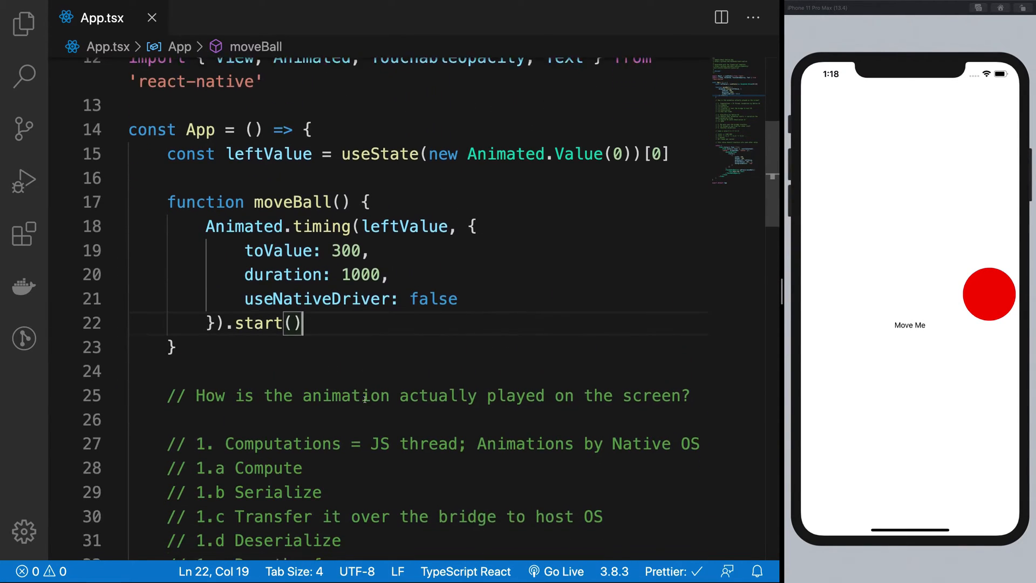
Step: Change useNativeDriver from false to true in moveBall and save App.tsx
double_click(317, 270)
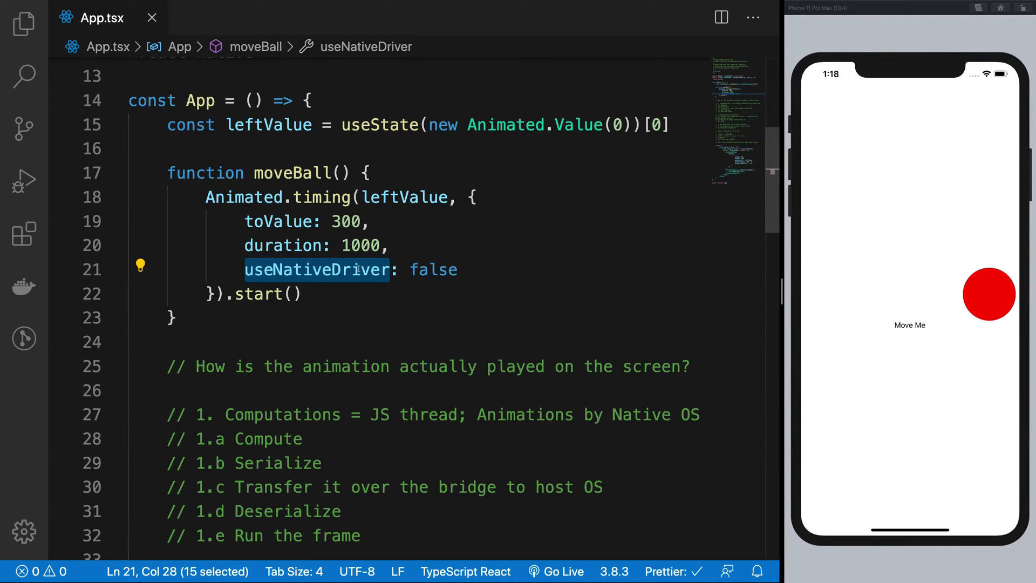
double_click(433, 270)
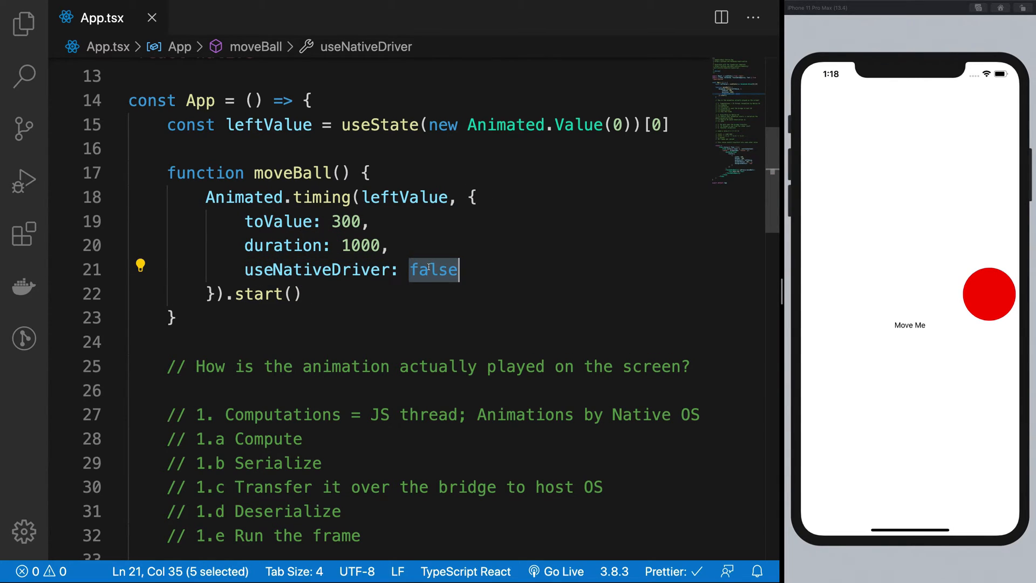
text(true)
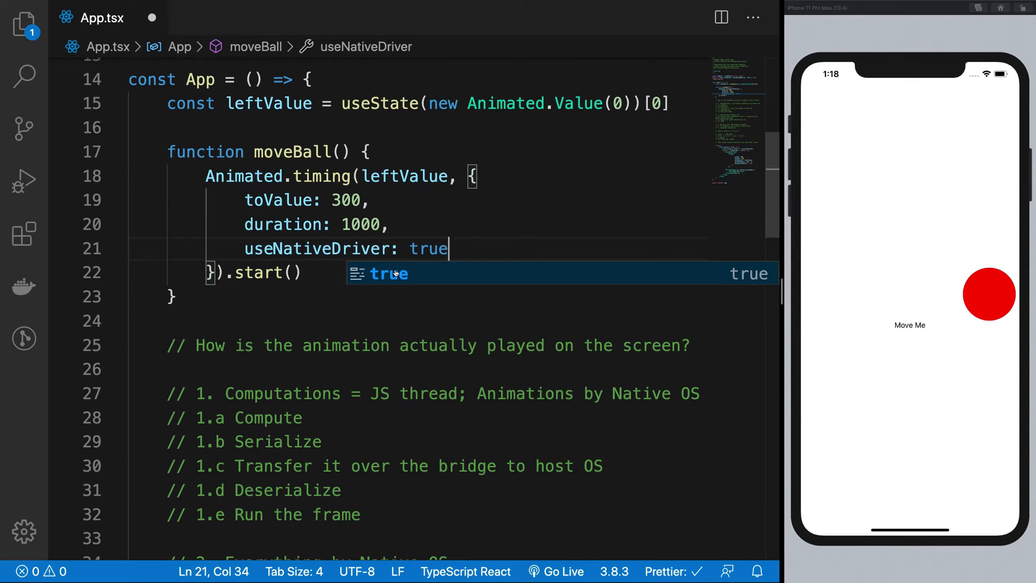
scroll(down, 3)
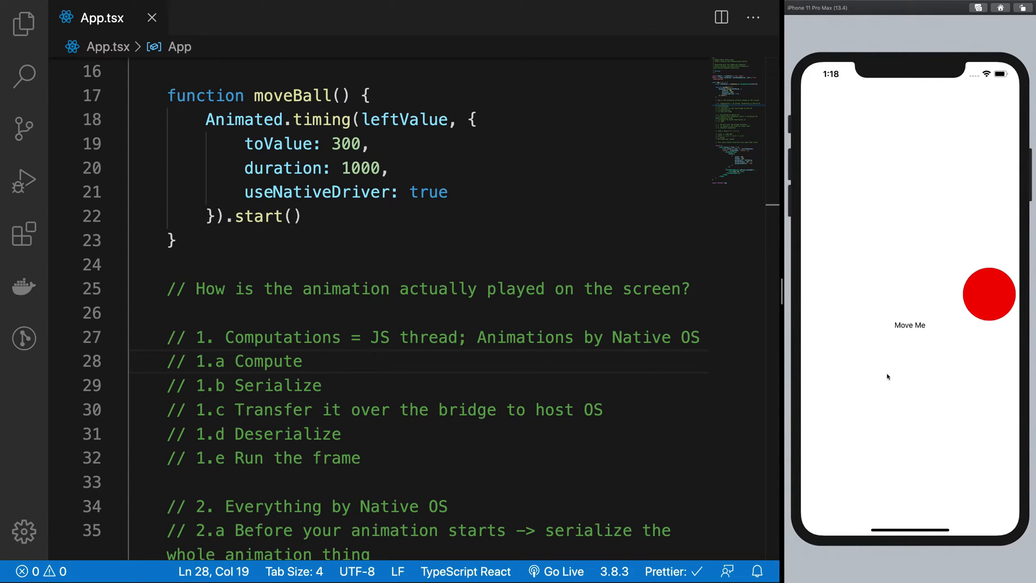
scroll(down, 3)
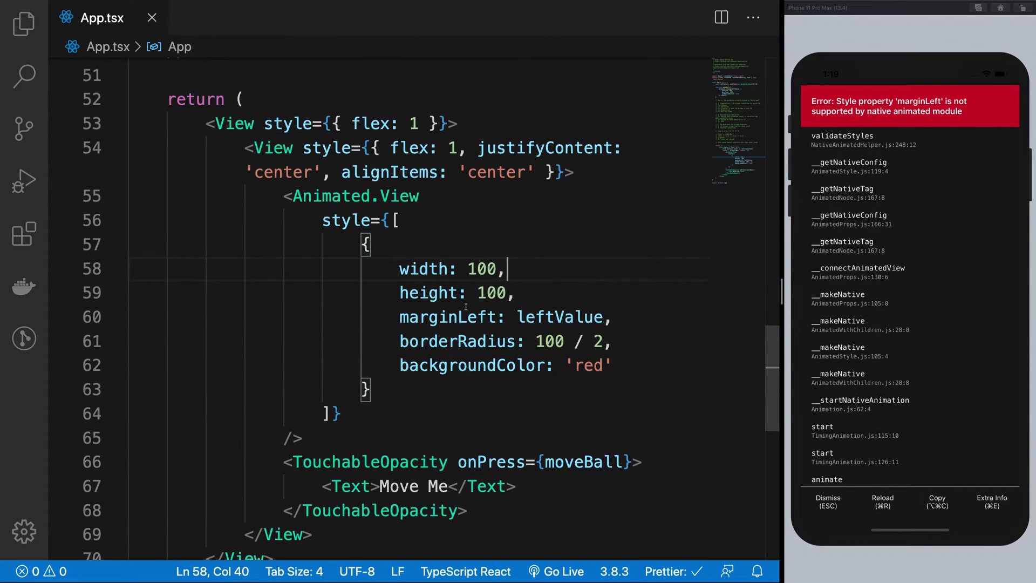
Step: Replace marginLeft with opacity in the Animated.View style
text(opa)
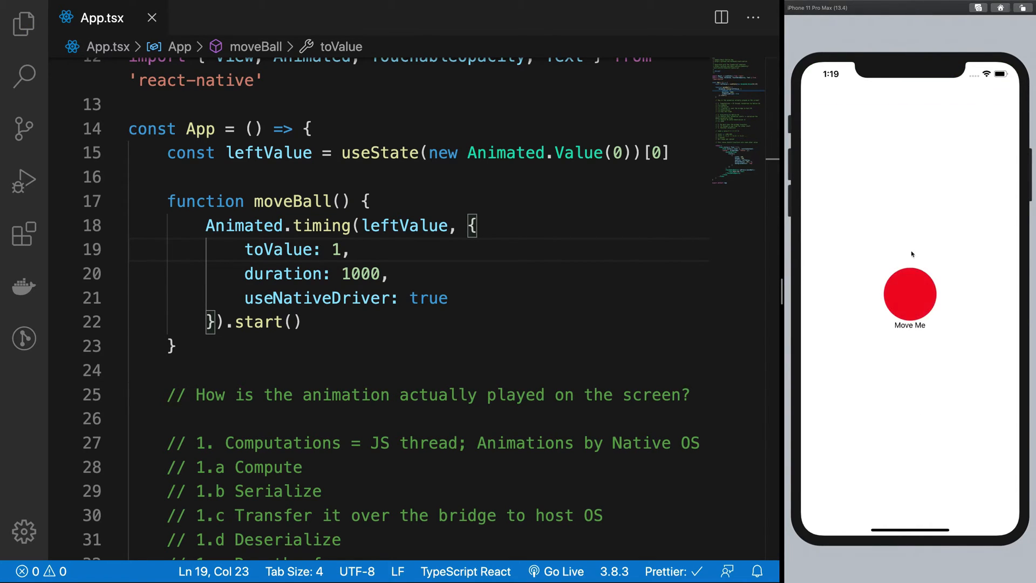
Step: Change moveBall's toValue from 300 to 1 and start editing the duration value
double_click(428, 298)
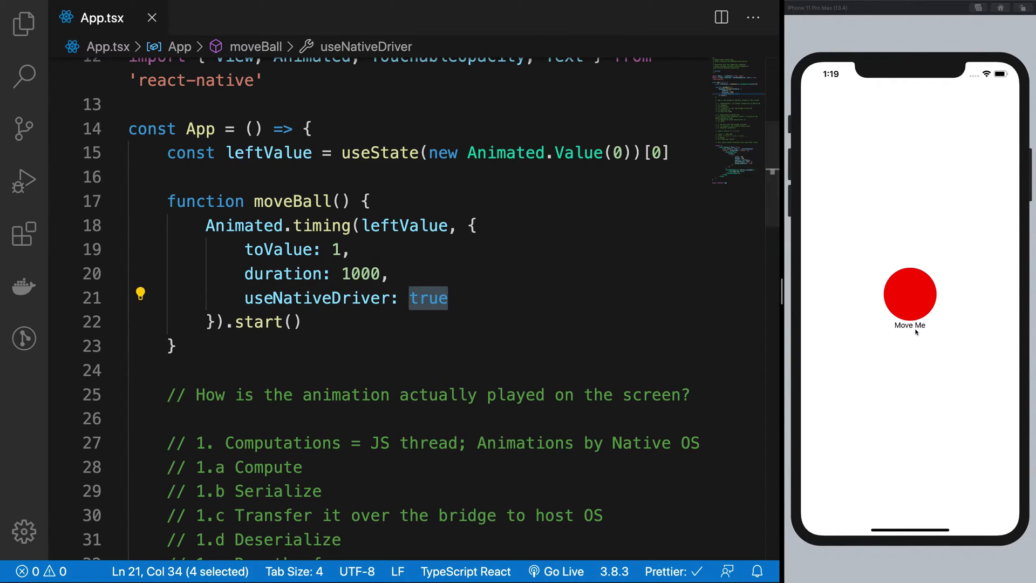
click(292, 322)
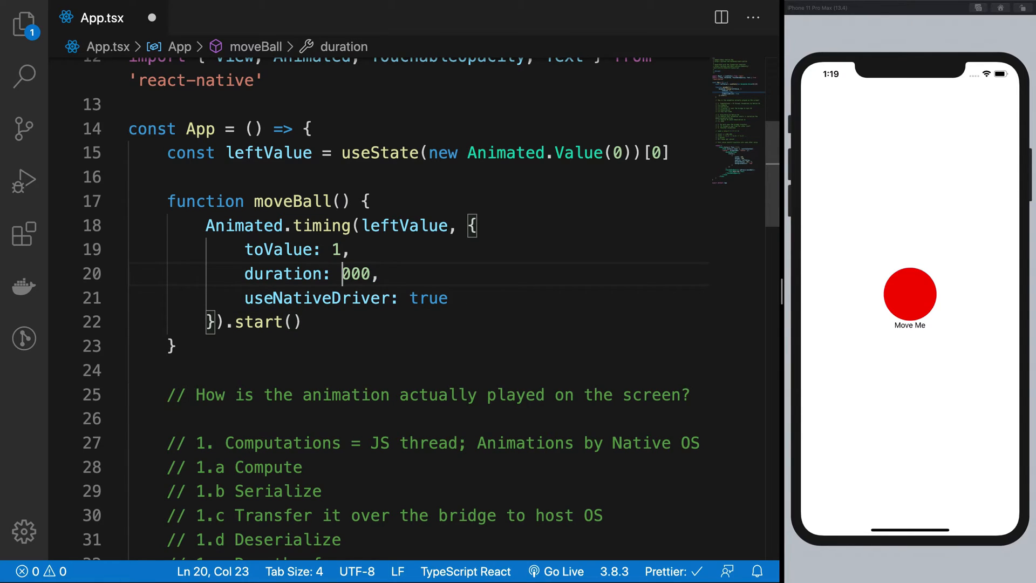
Step: Change the ball animation duration from 1000 to 4000 and save App.tsx
text(4)
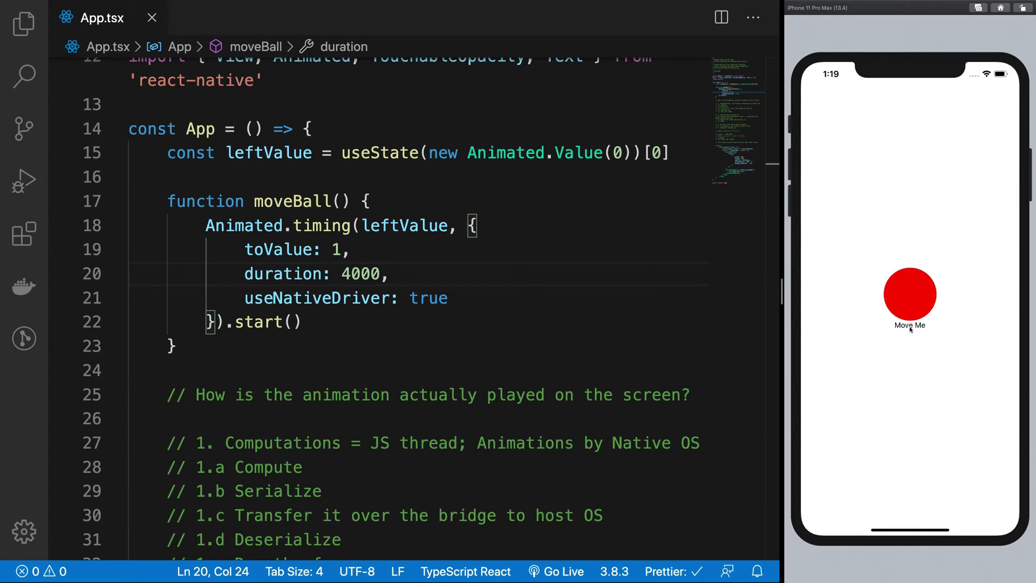
click(456, 298)
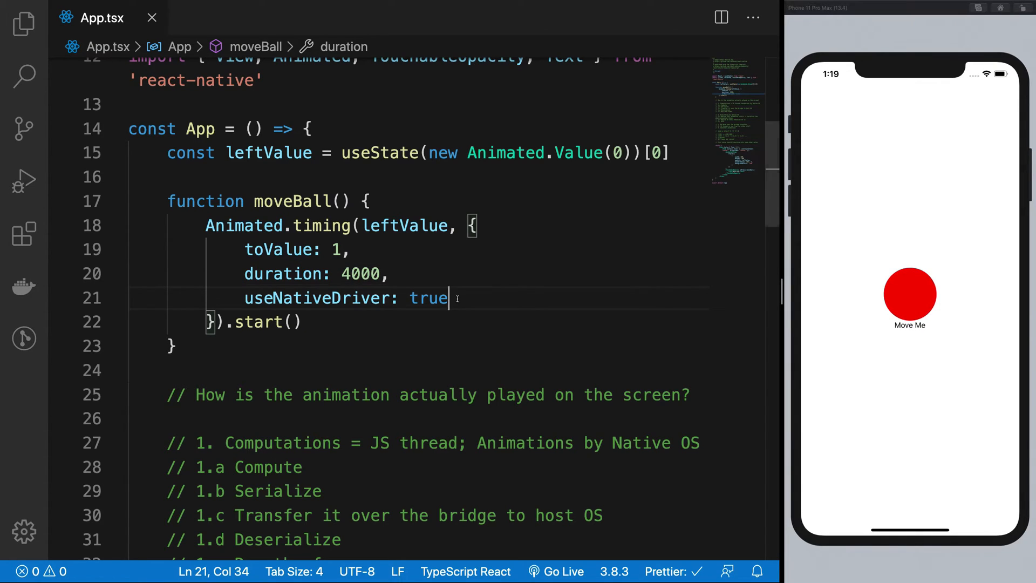
Step: Set useNativeDriver to false in the moveBall animation
text(false)
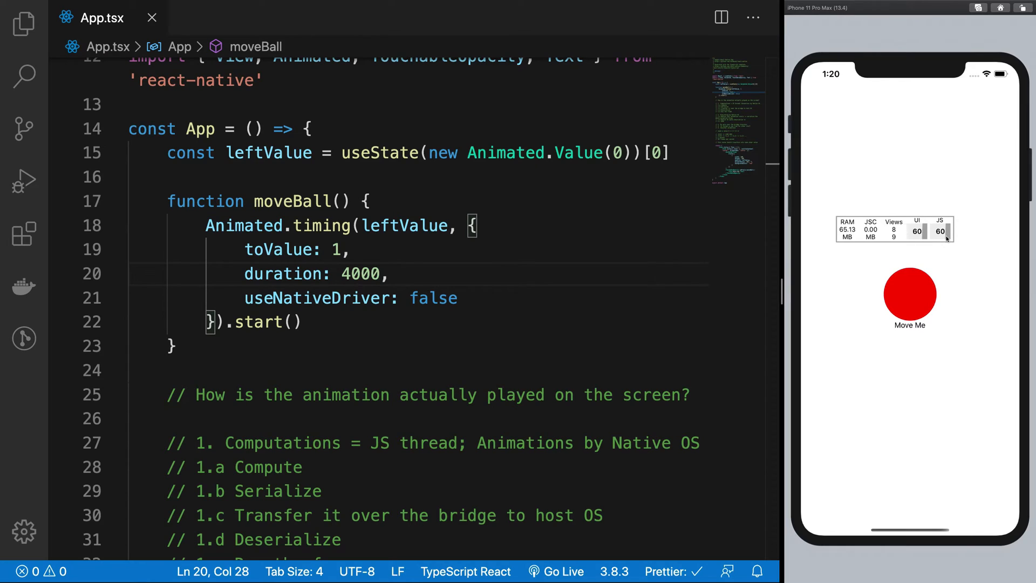
Step: After .start(), add a 1000 ms setTimeout running an empty 10000000-iteration for loop
click(298, 321)
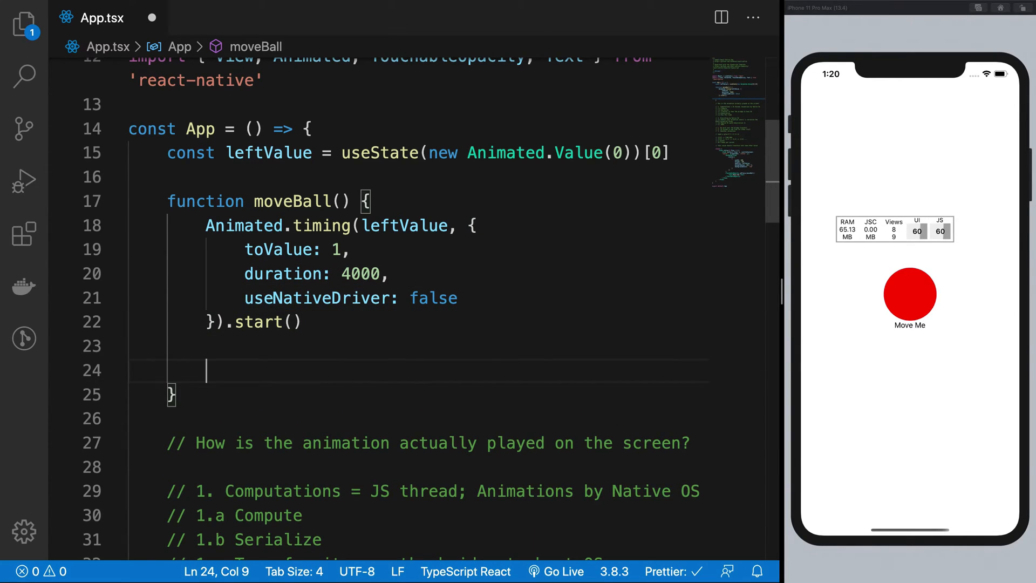
text(setI)
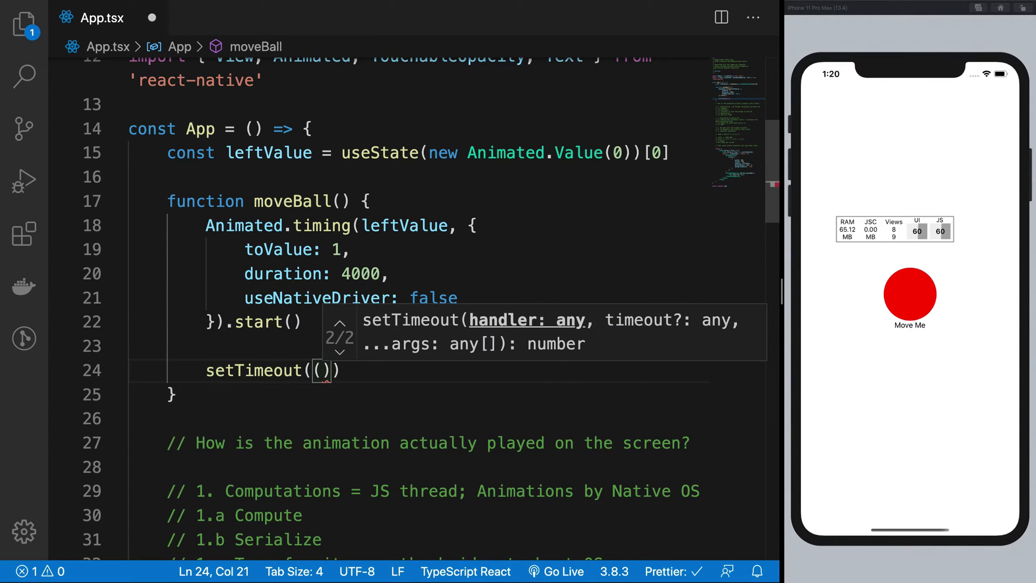
text(for(let i=0;i<100)
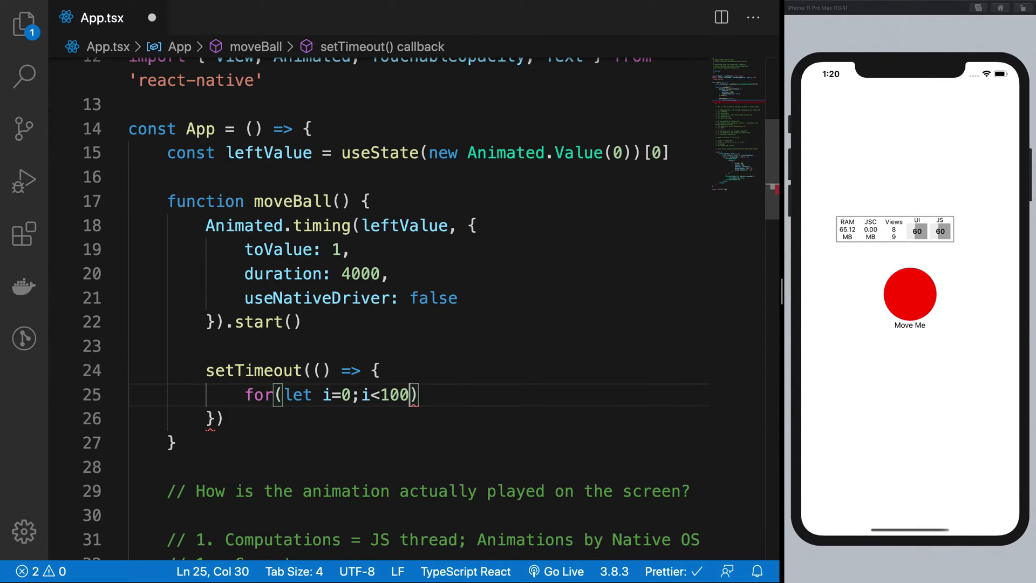
text(0000;i++)
click(457, 418)
text(, )
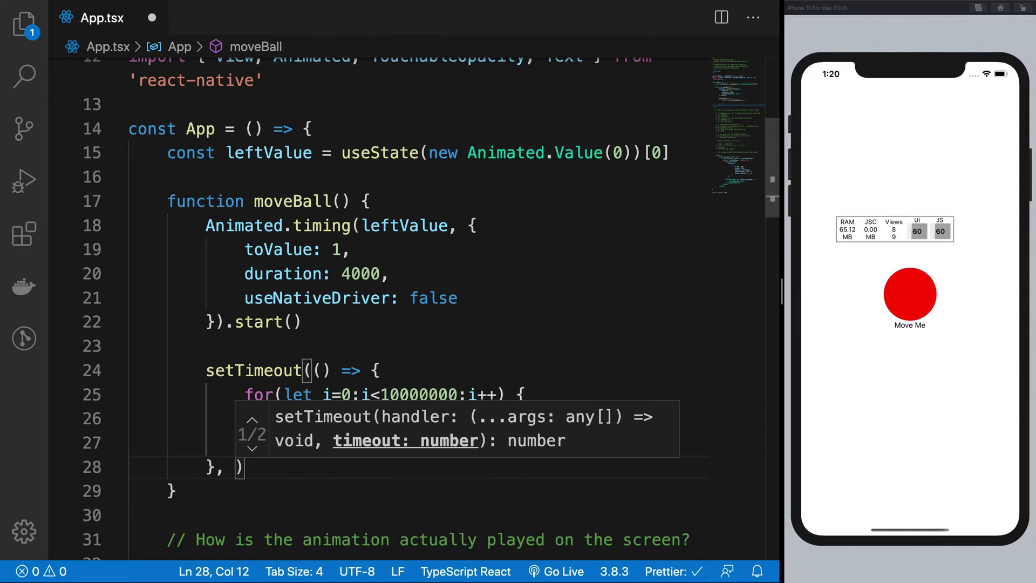
text(1000)
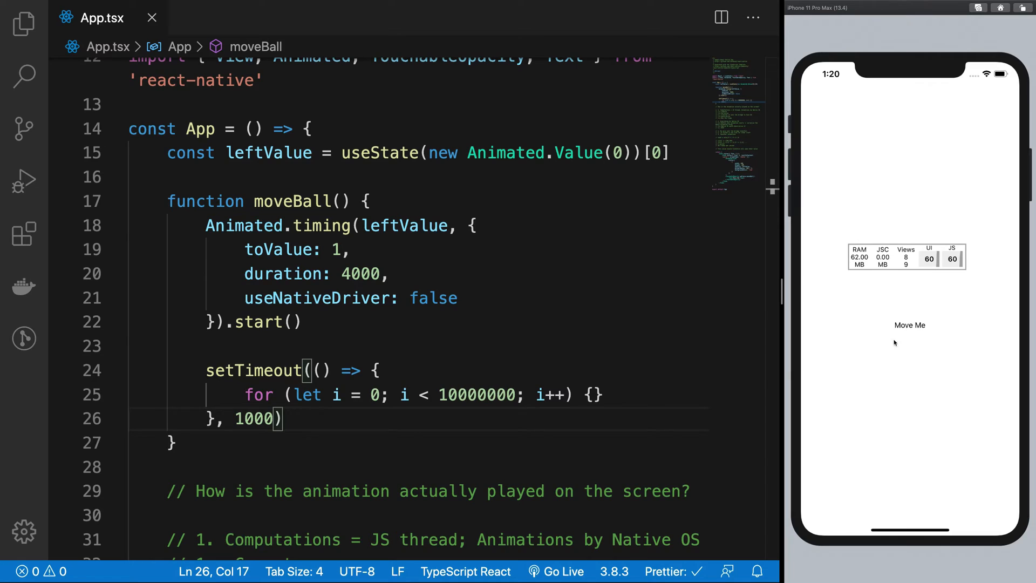
Step: Highlight the Animated.timing call, tap Move Me, and delete the 4 from duration 4000
drag(206, 225, 300, 321)
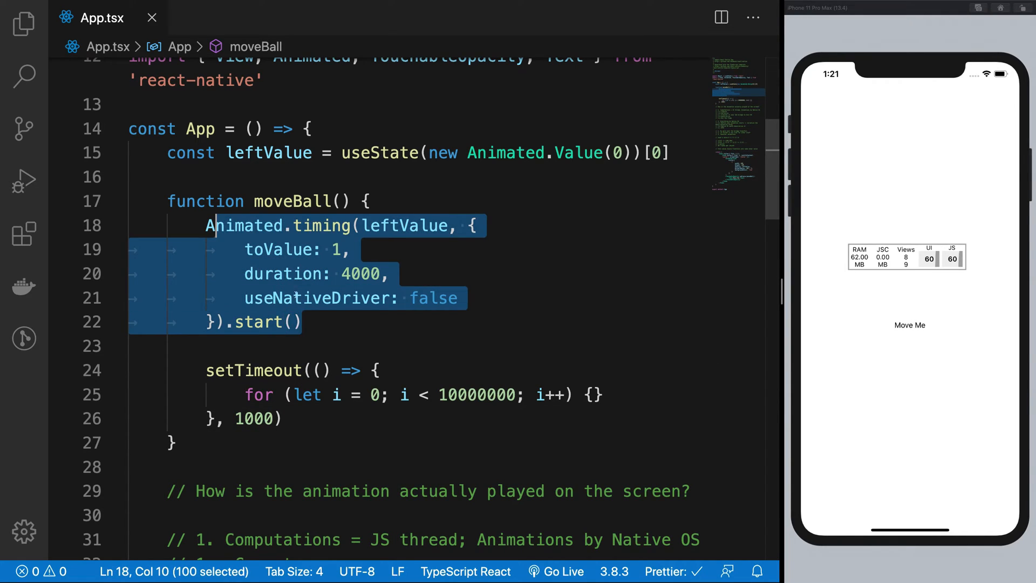
double_click(314, 298)
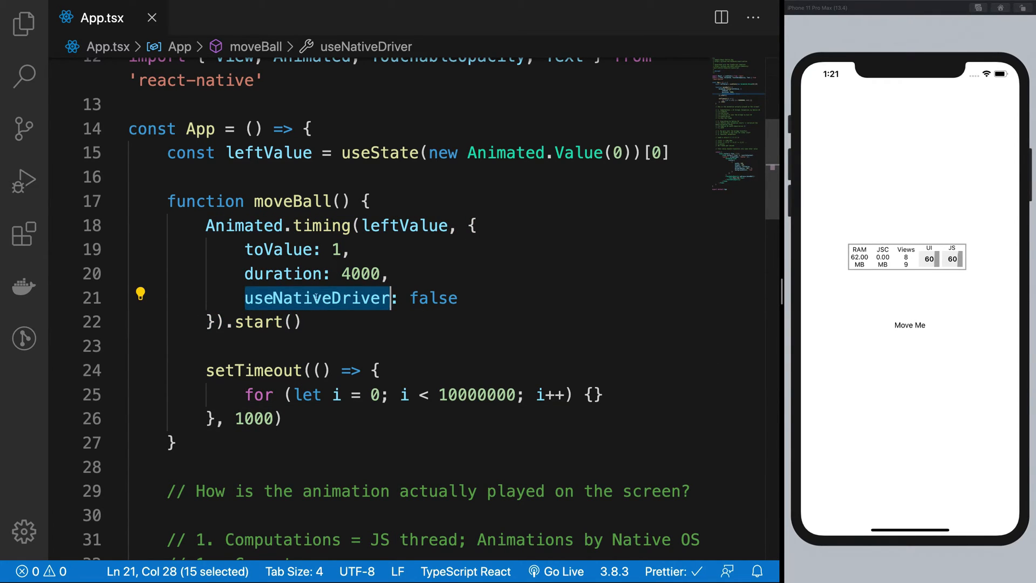
mouse_move(314, 298)
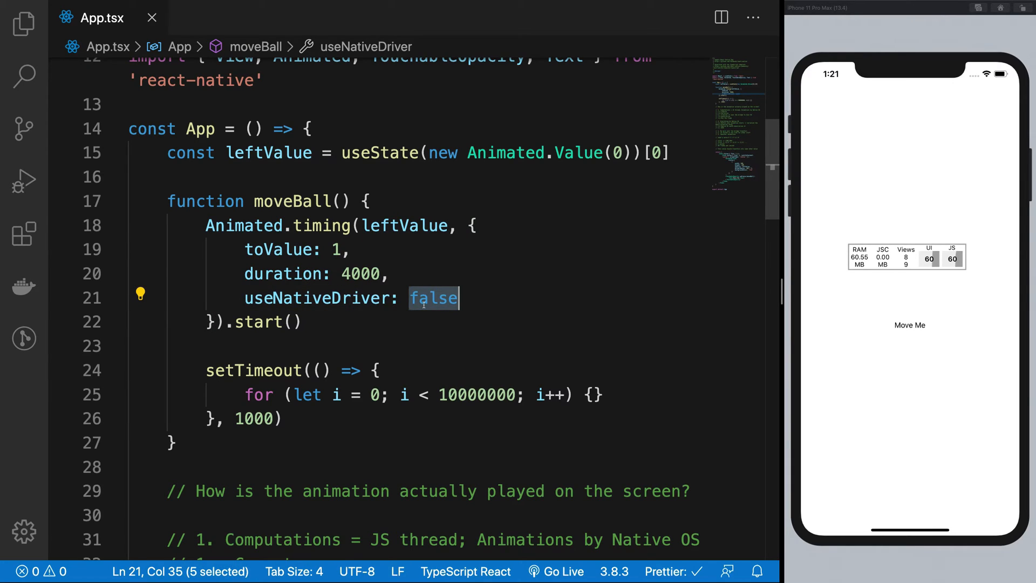
mouse_move(320, 302)
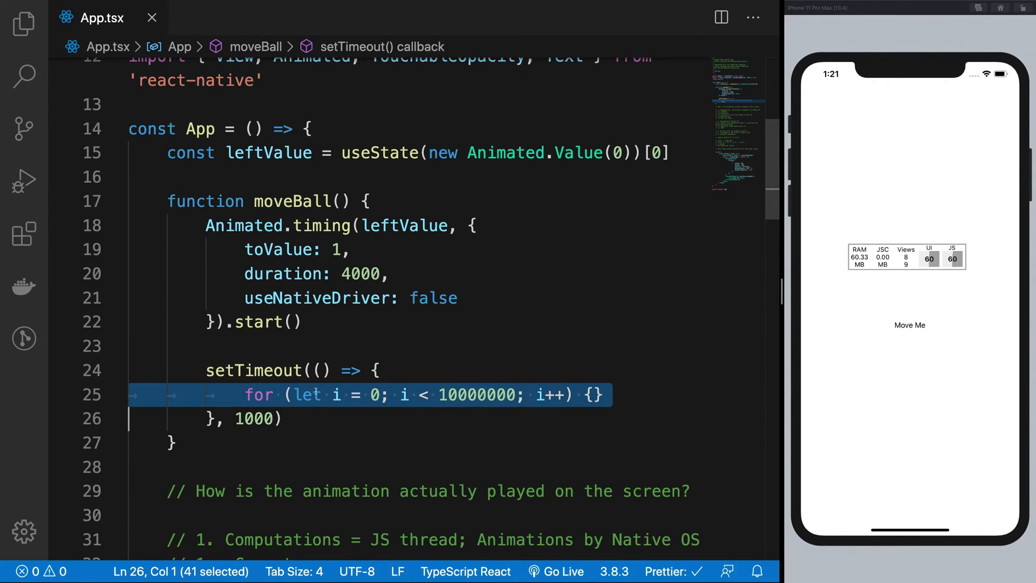
double_click(476, 395)
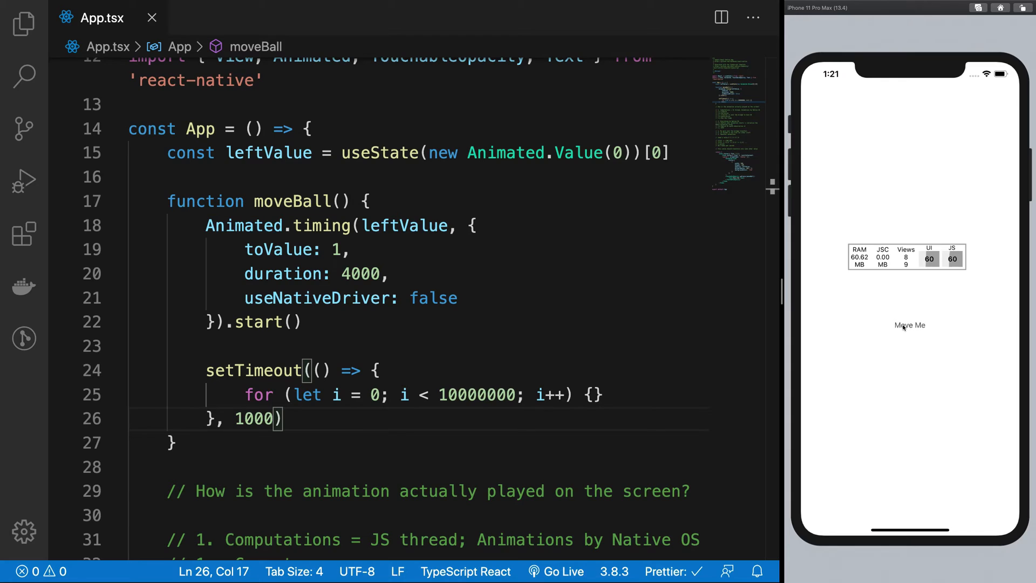
click(910, 325)
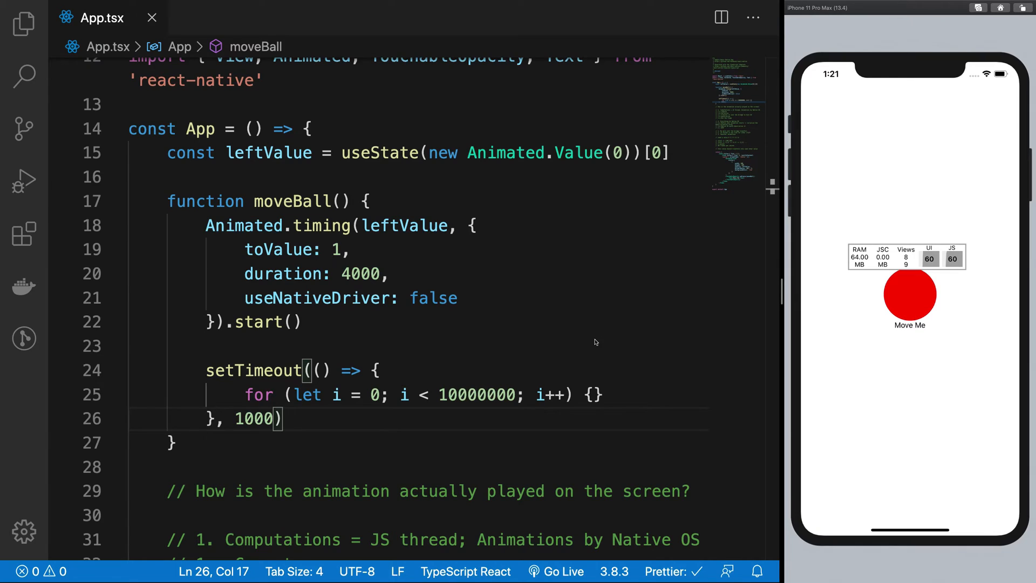
scroll(down, 3)
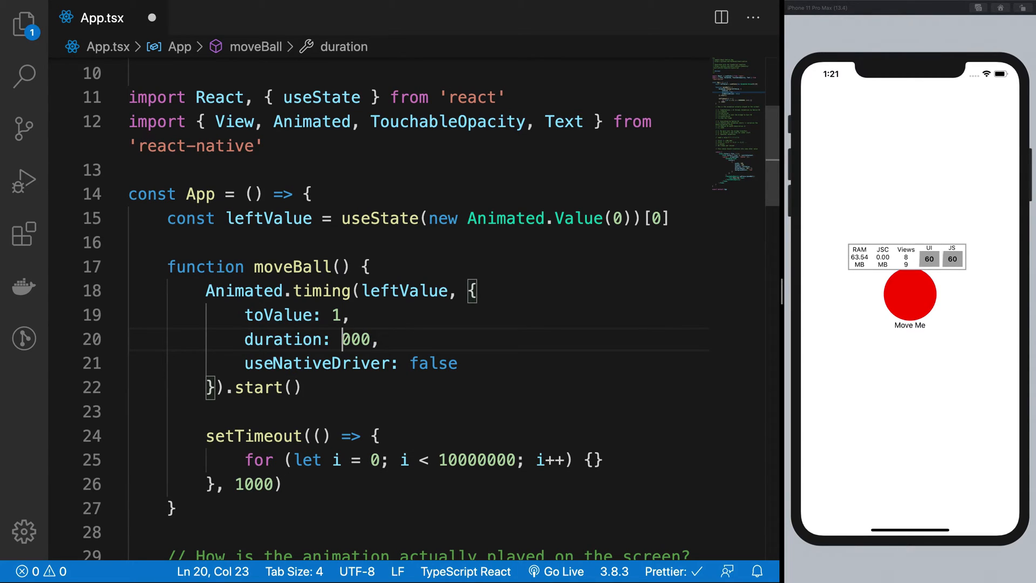
Step: Make the duration 5000 and add a zero to the busy loop's iteration limit
text(5)
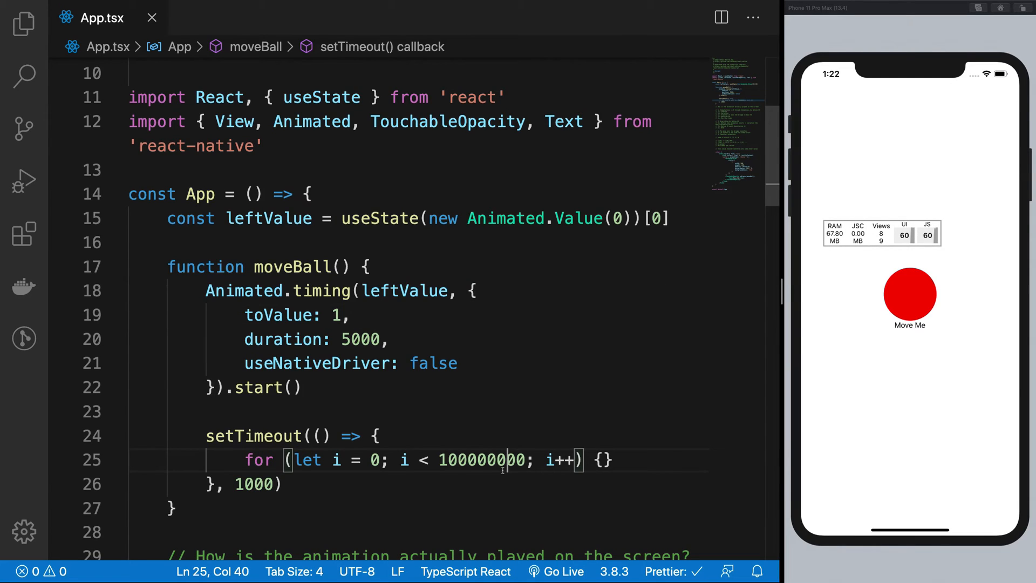
text(0)
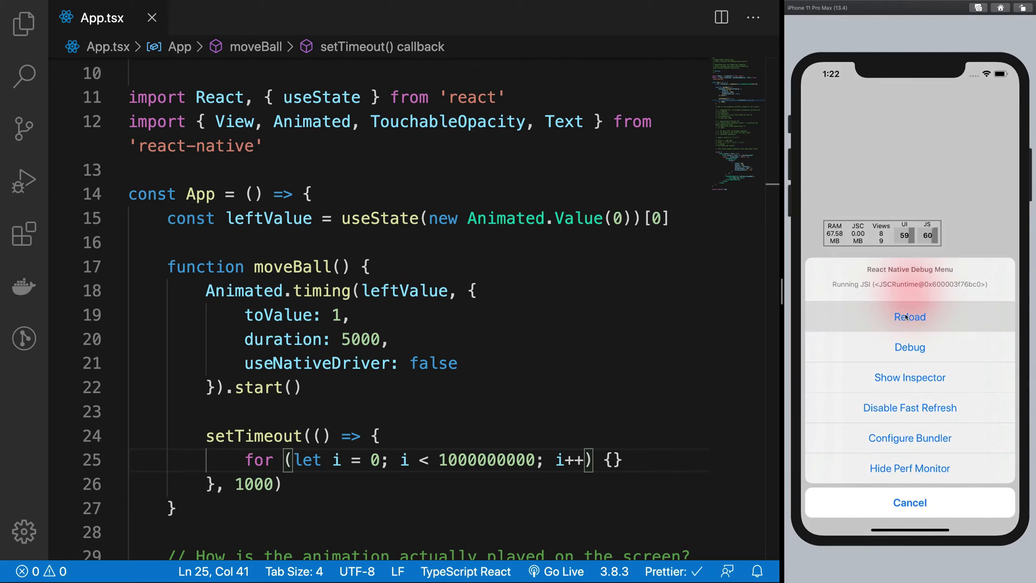
Step: Reload the app twice in the simulator to rerun the animation with the larger loop
click(909, 316)
text(5)
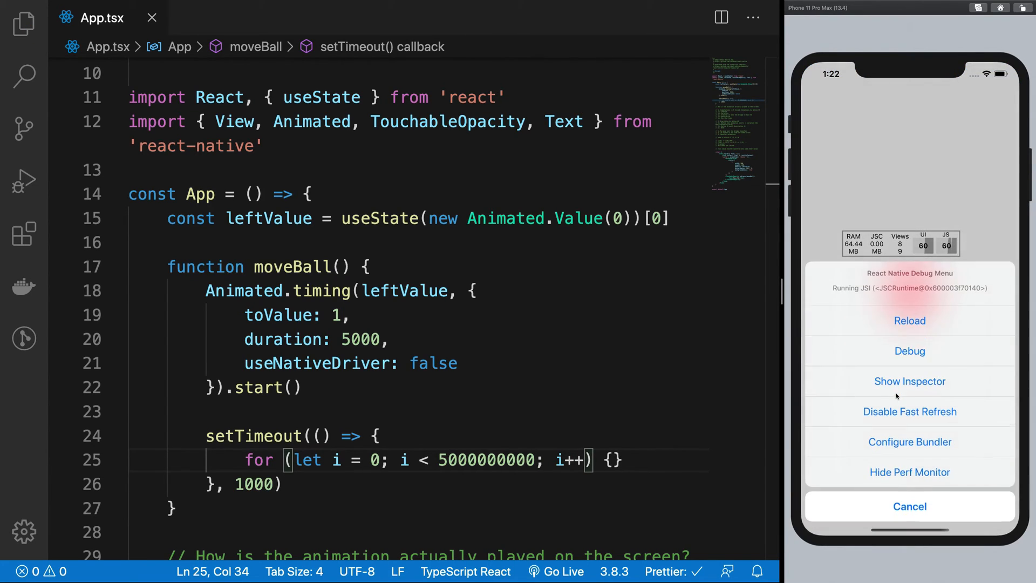
click(910, 321)
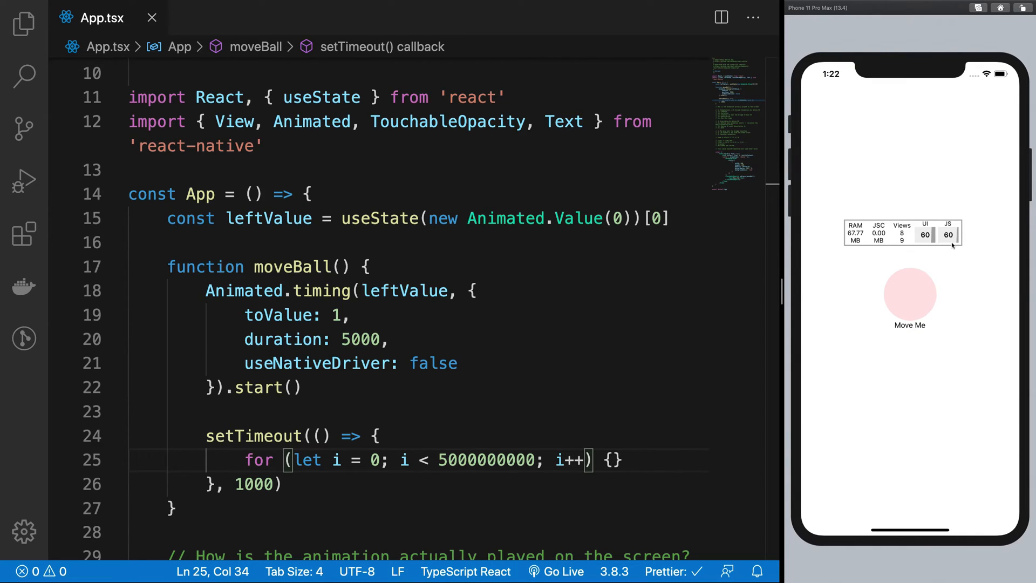
mouse_move(949, 243)
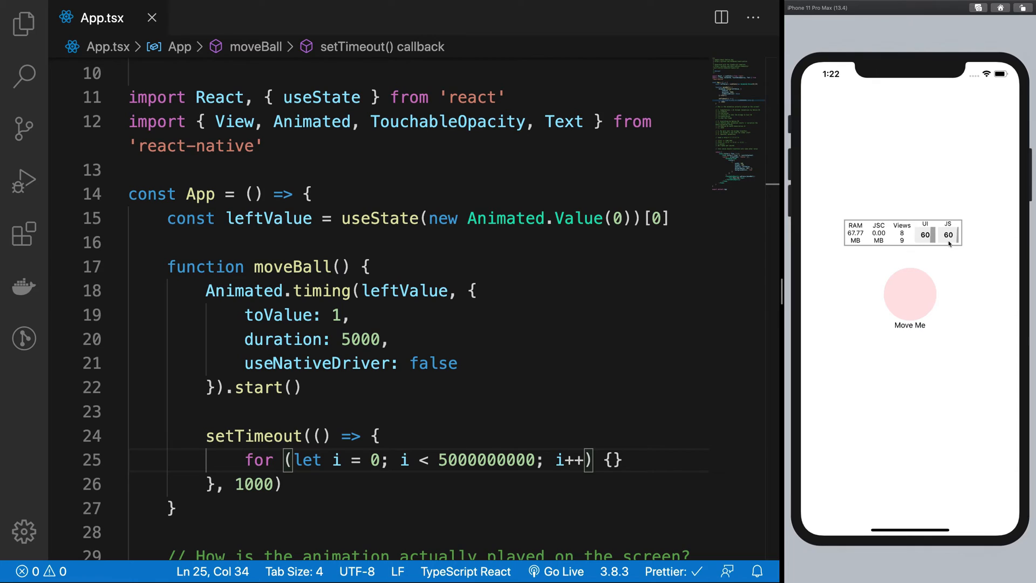
mouse_move(951, 267)
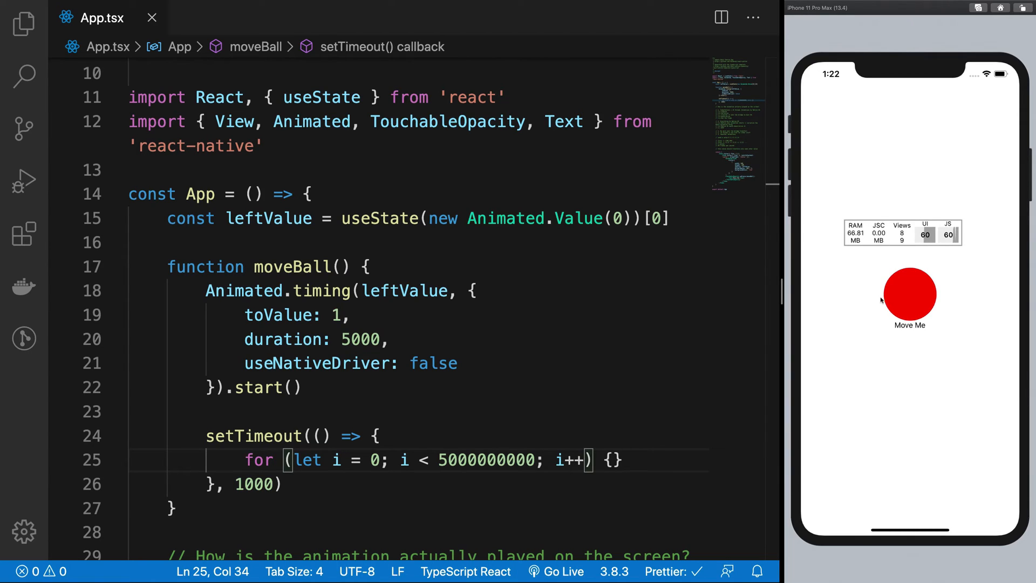
mouse_move(942, 279)
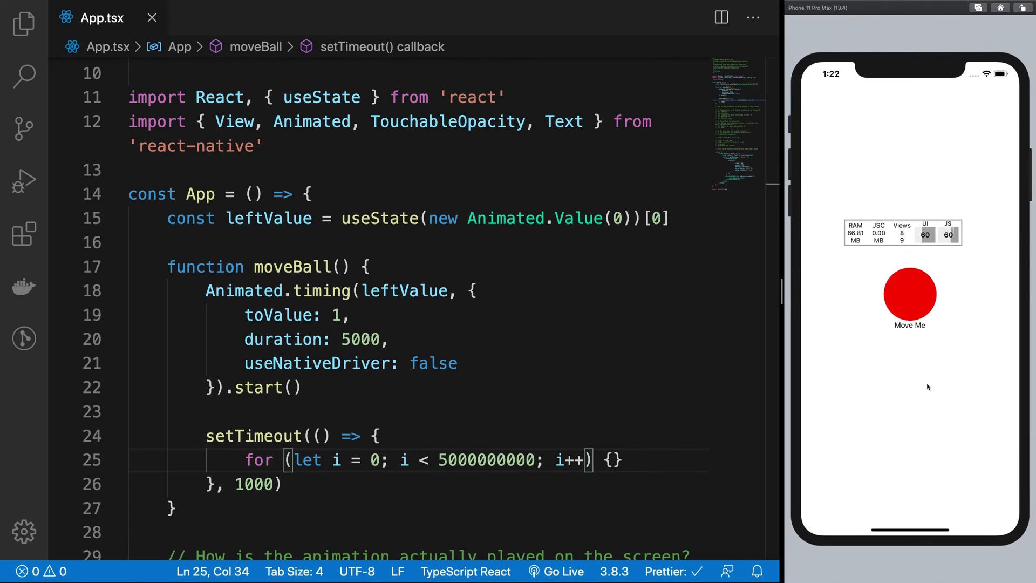
mouse_move(901, 361)
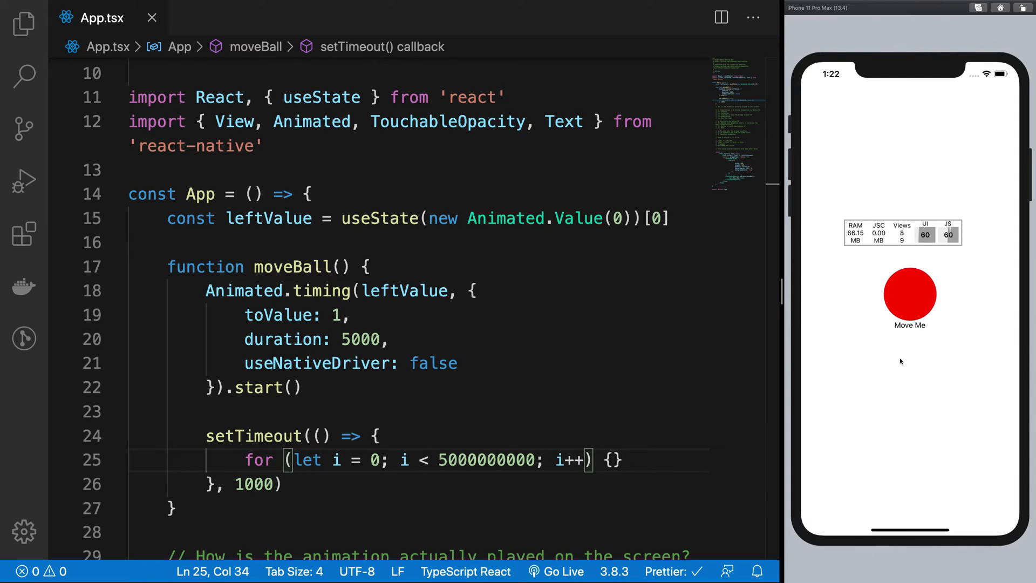
Step: Set useNativeDriver back to true in the timing animation
text(try)
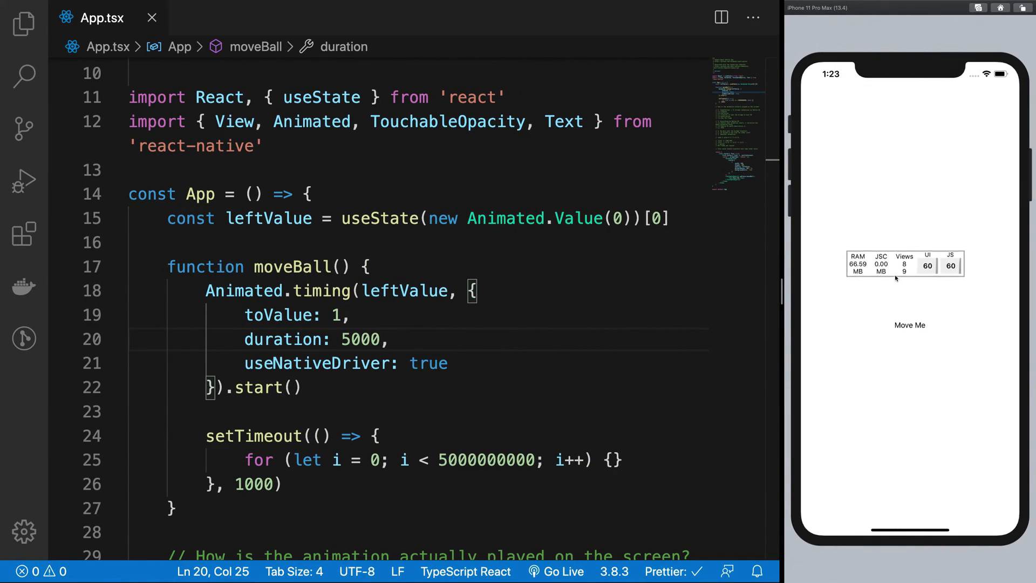
mouse_move(821, 341)
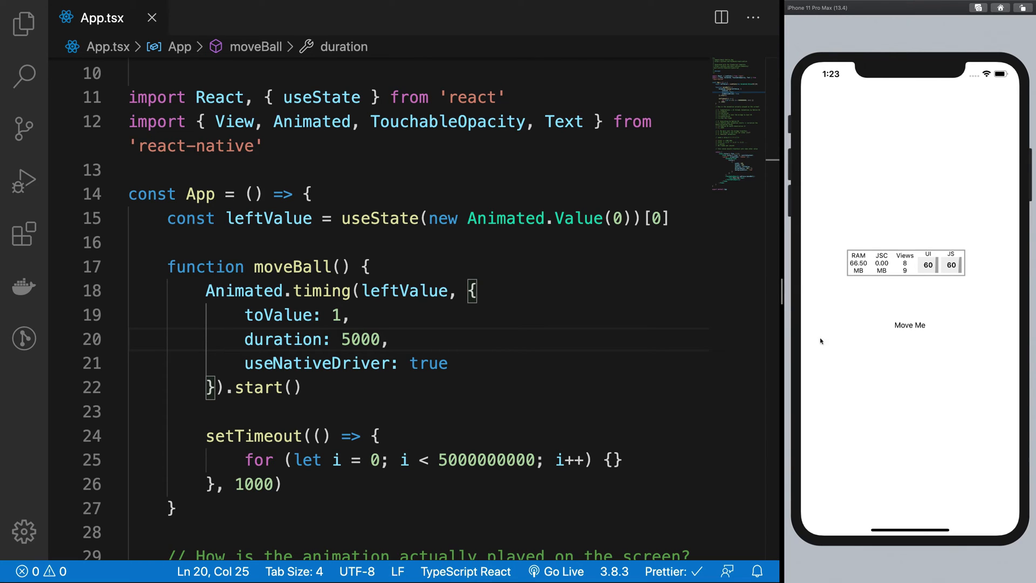
scroll(down, 3)
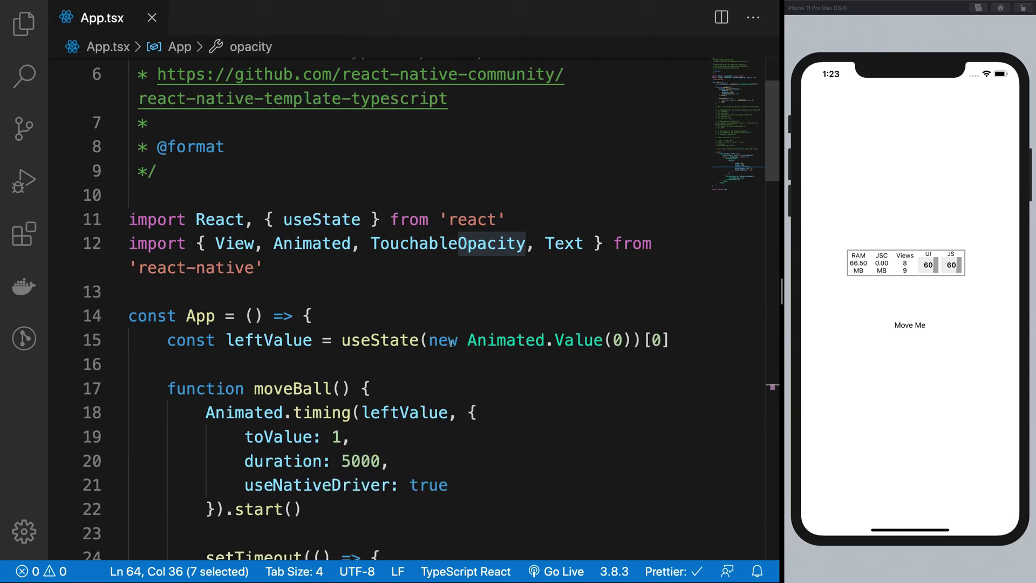
scroll(down, 3)
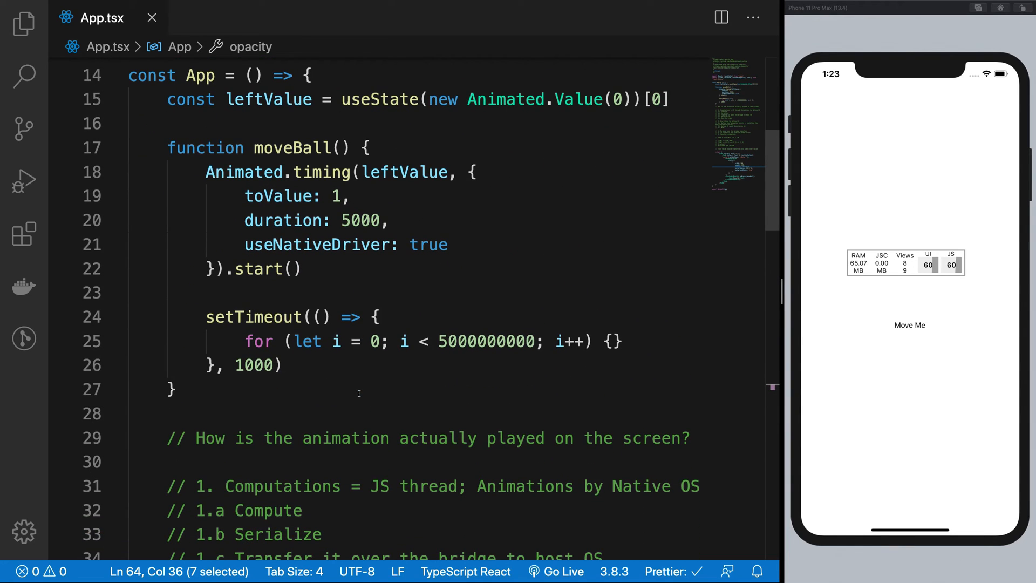
mouse_move(334, 288)
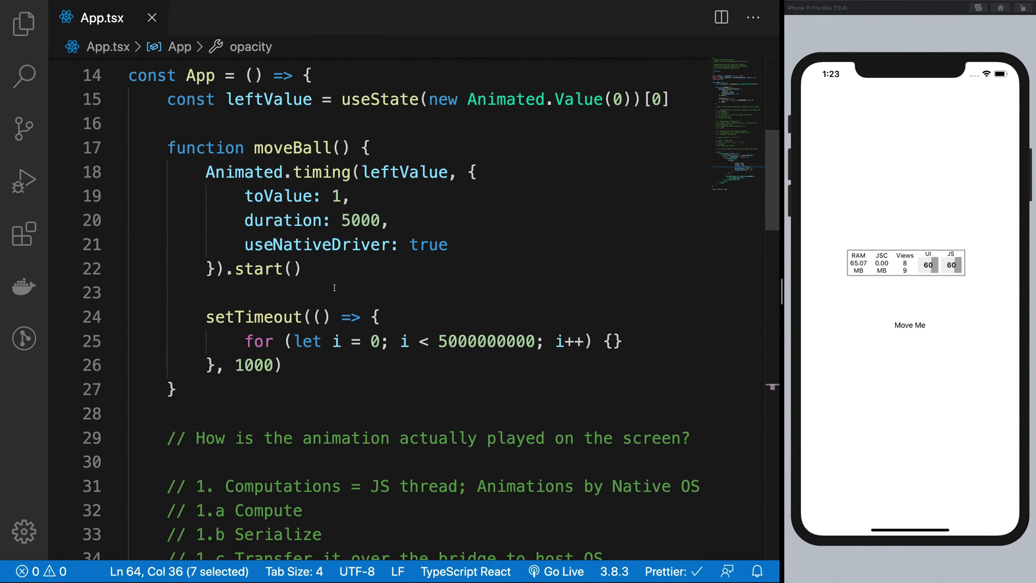
Step: Highlight the native-driver Animated.timing call and rerun the ball animation alongside the busy loop
drag(205, 172, 302, 269)
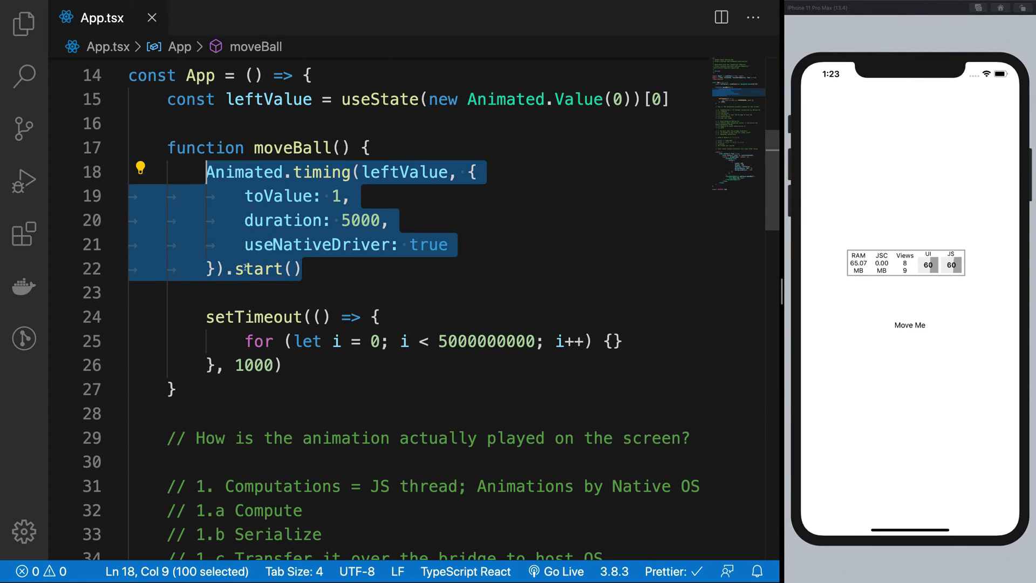
mouse_move(263, 269)
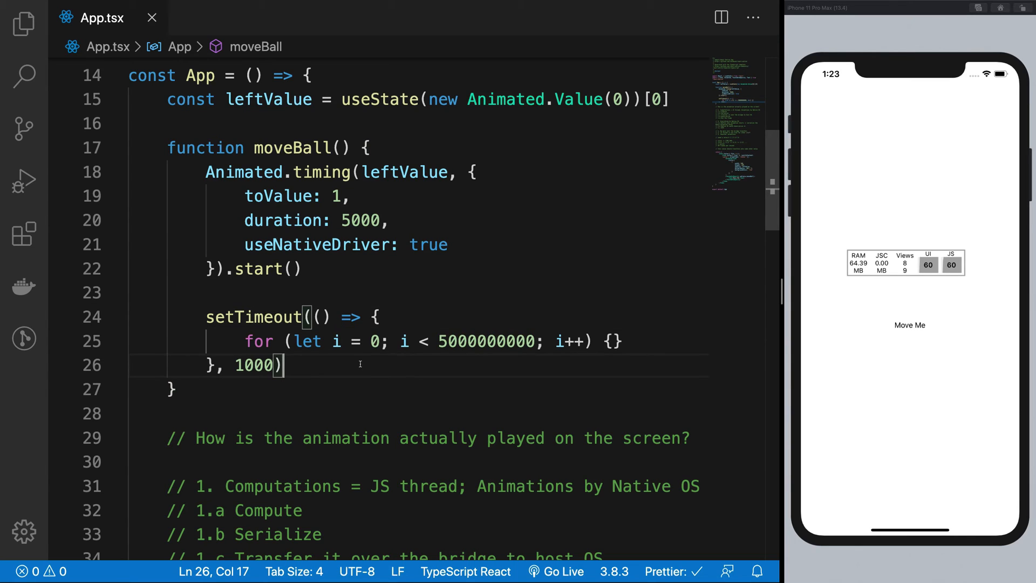
mouse_move(810, 358)
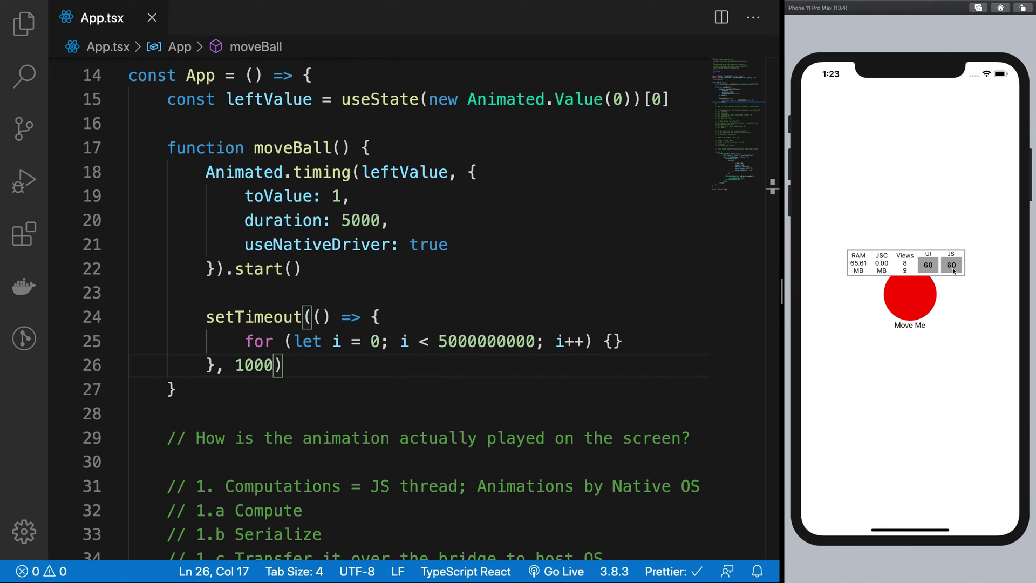
mouse_move(942, 265)
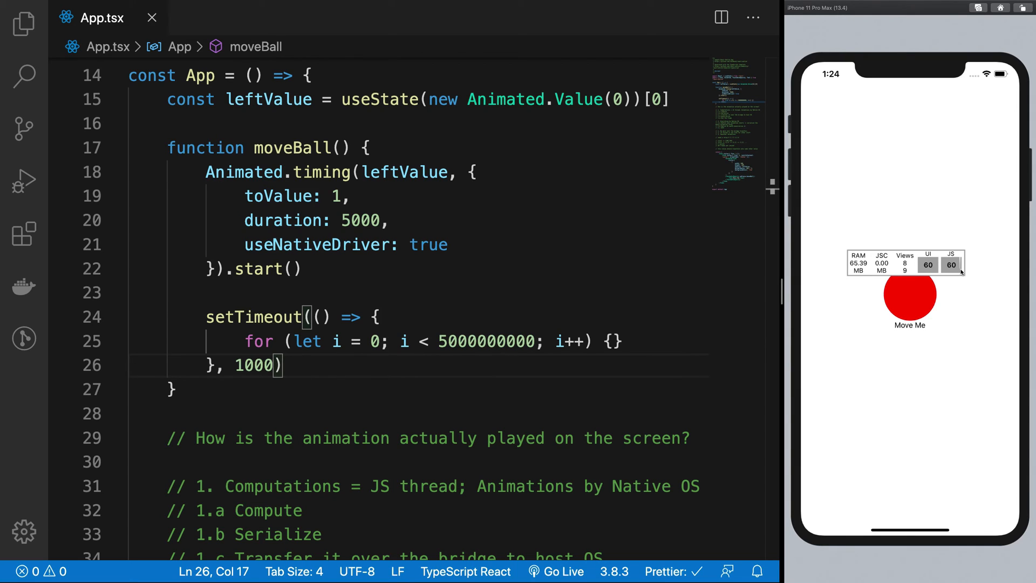
click(418, 341)
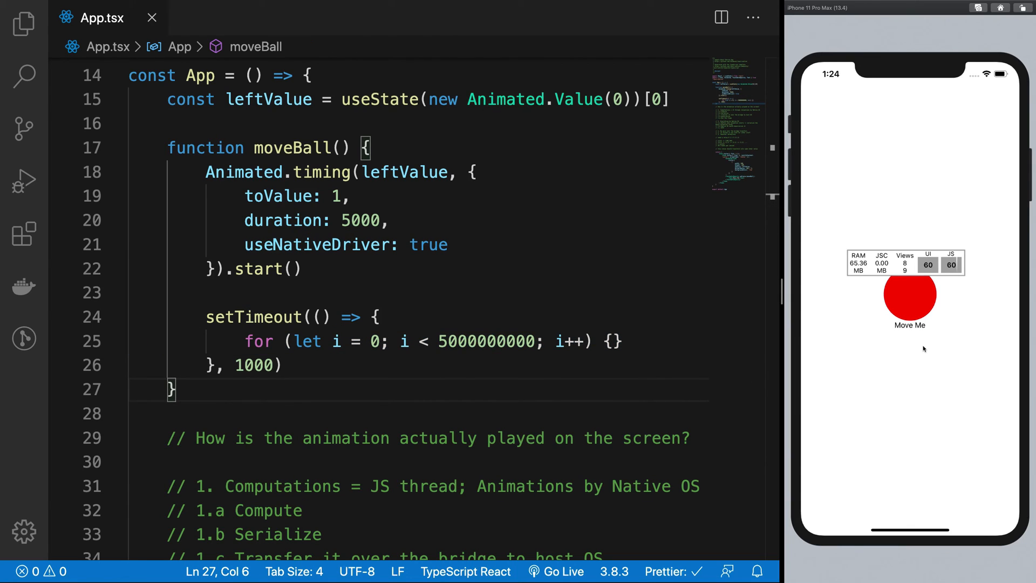
mouse_move(905, 372)
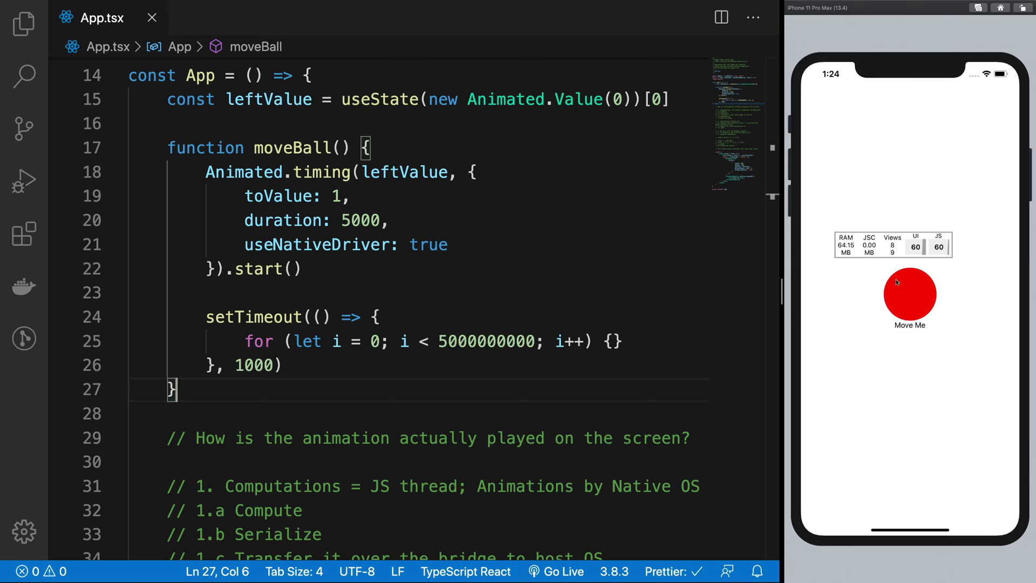
mouse_move(949, 257)
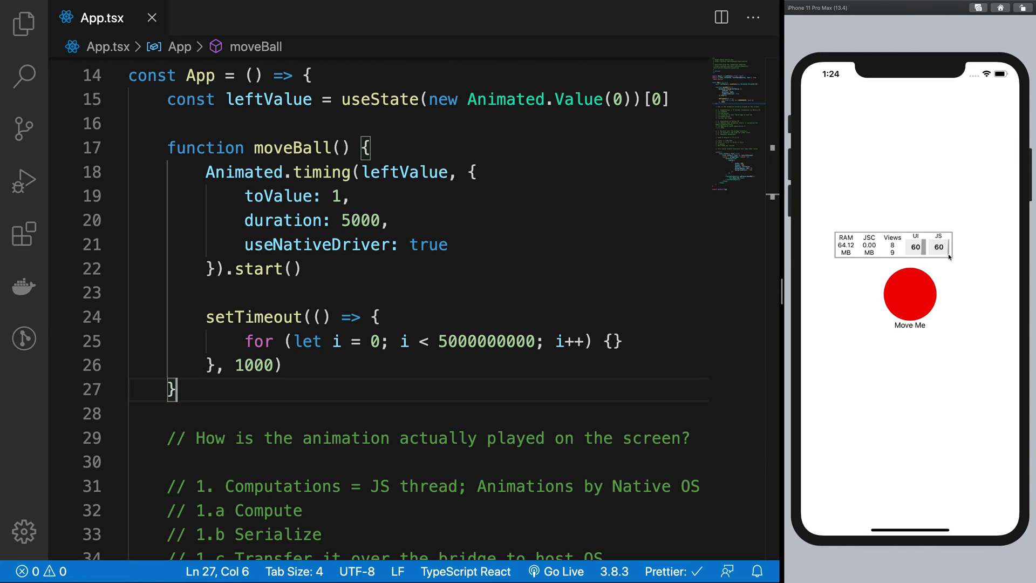